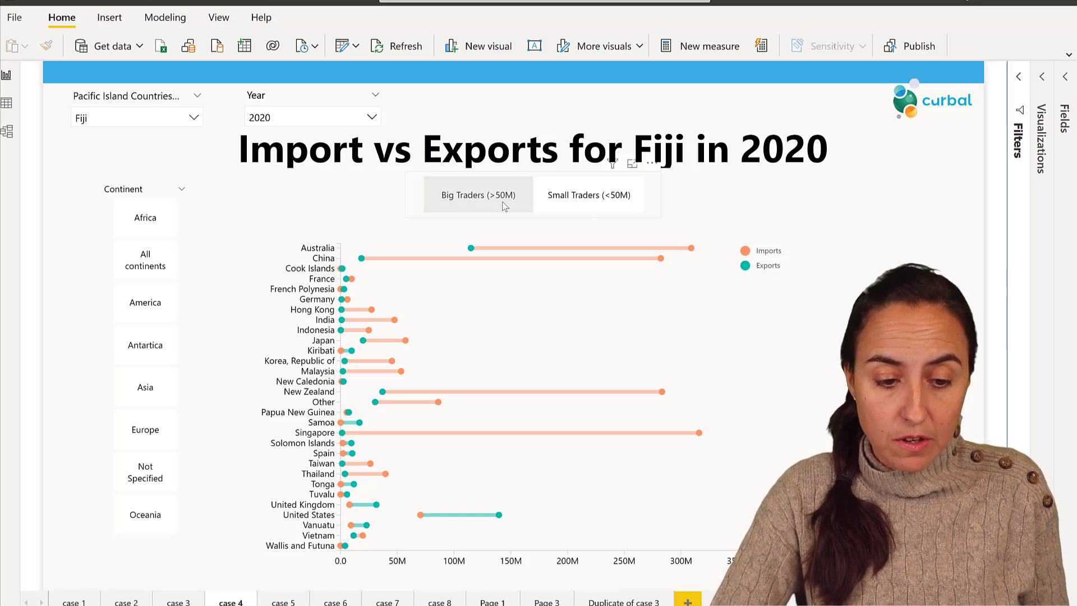
Filter the Fiji imports vs exports chart with the Big Traders (>50M) and Small Traders slicer buttons.
{"action": "left_click", "coordinate": [479, 194]}
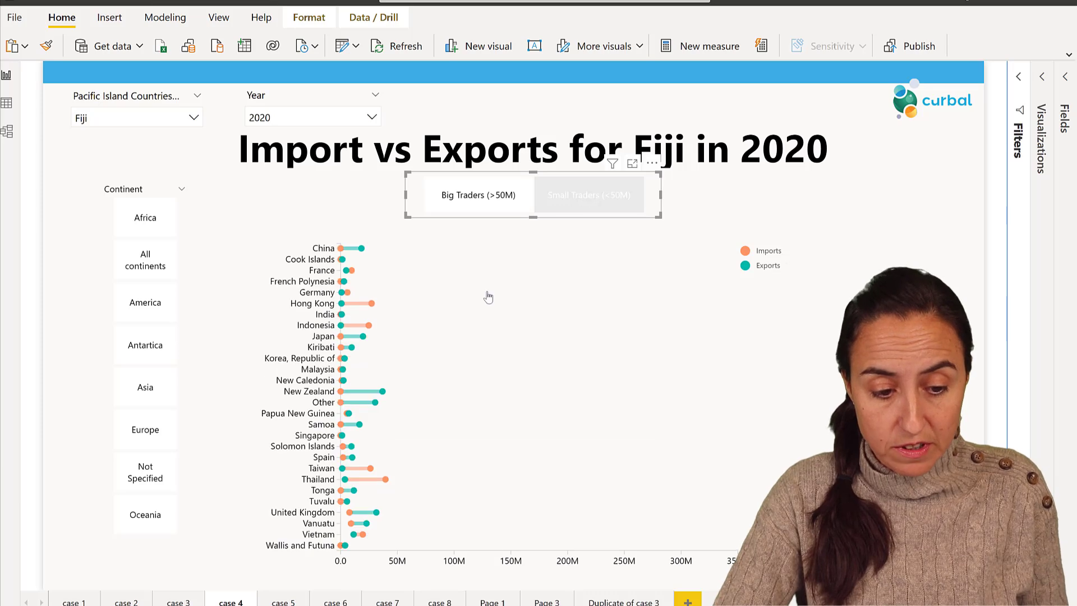
{"action": "left_click", "coordinate": [589, 194]}
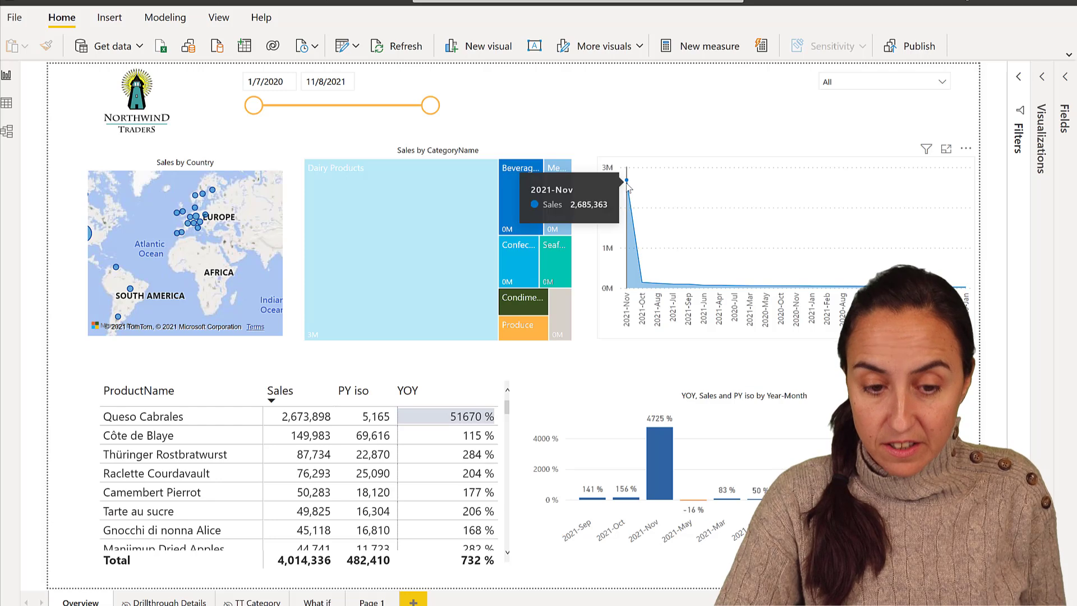
{"action": "mouse_move", "coordinate": [625, 273]}
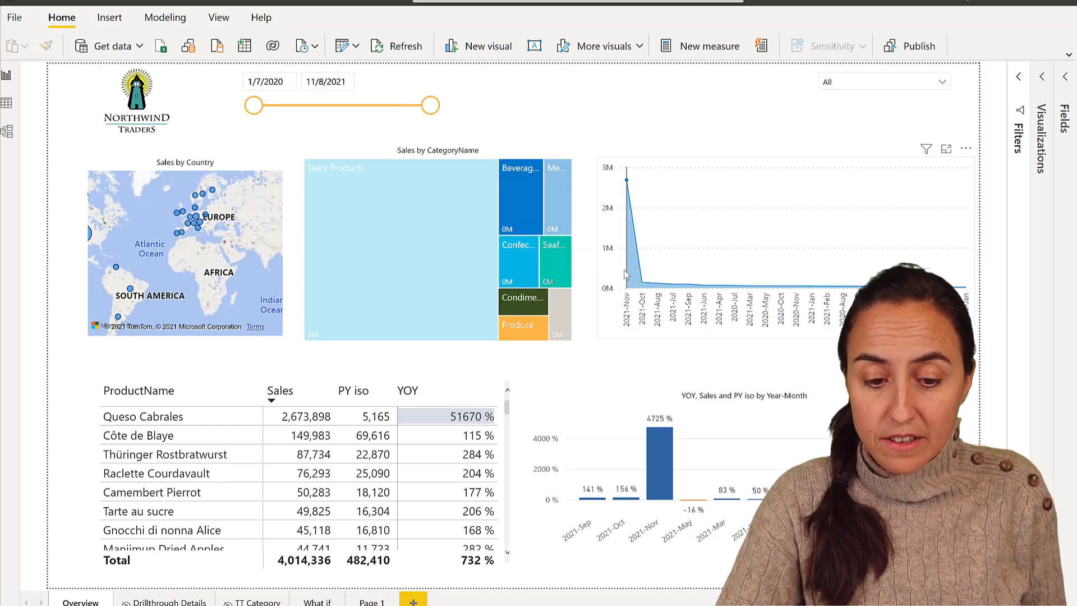
{"action": "mouse_move", "coordinate": [626, 275]}
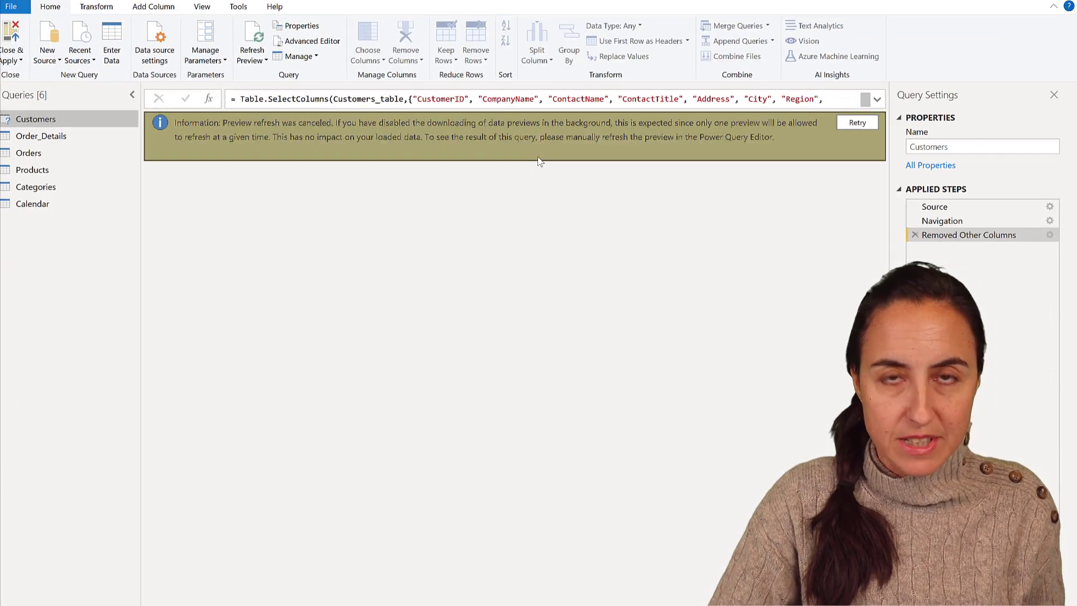
{"action": "mouse_move", "coordinate": [570, 235]}
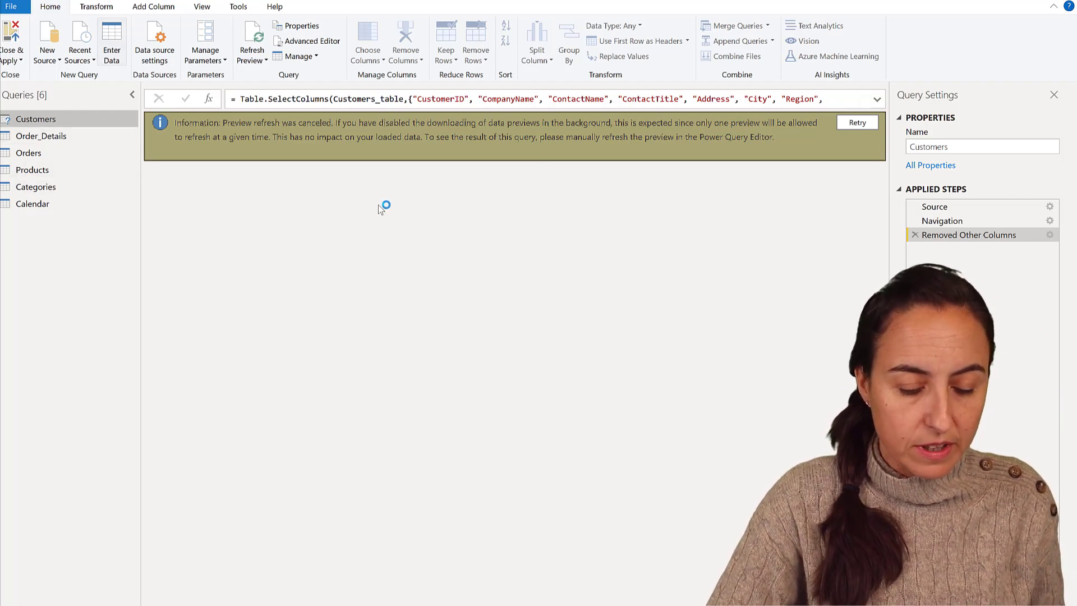
Start a hand-entered table named Slicer with columns renamed to Type and ID.
{"action": "left_click", "coordinate": [111, 41]}
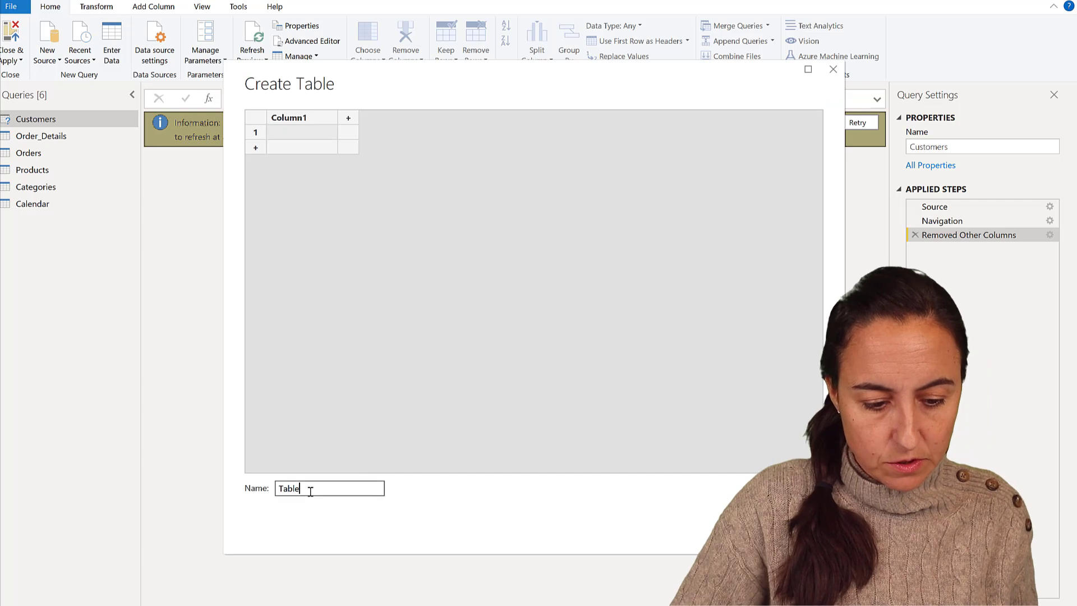
{"action": "type", "text": "Legend"}
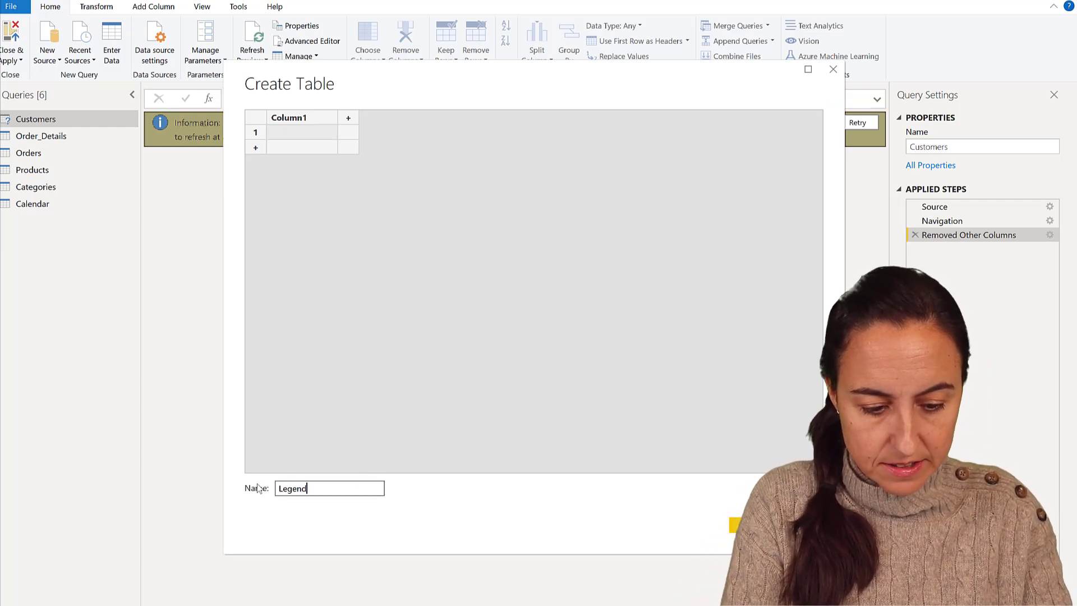
{"action": "type", "text": "Slicer"}
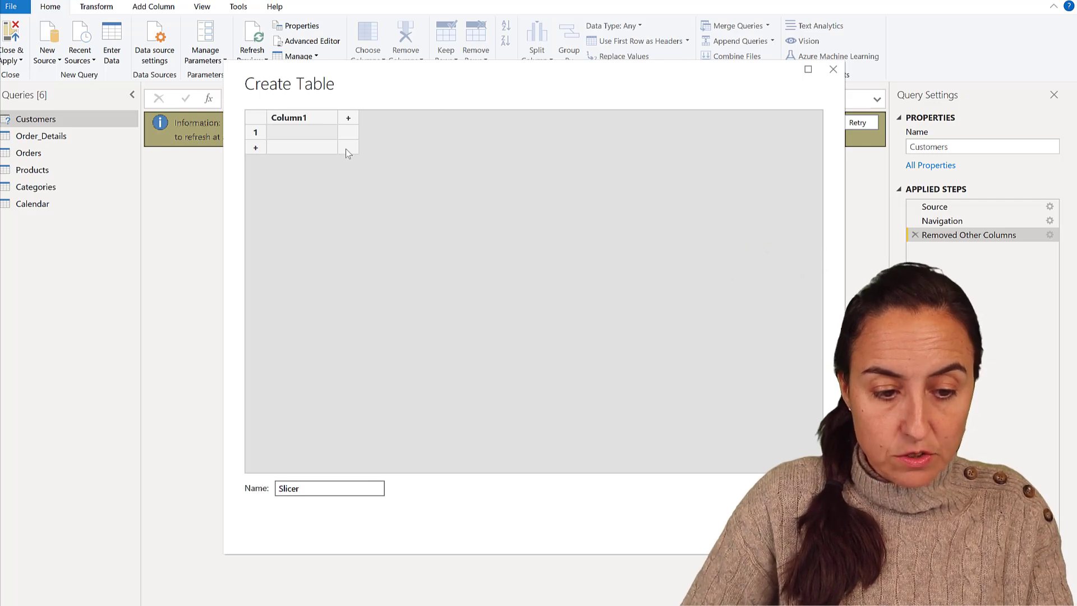
{"action": "double_click", "coordinate": [288, 118]}
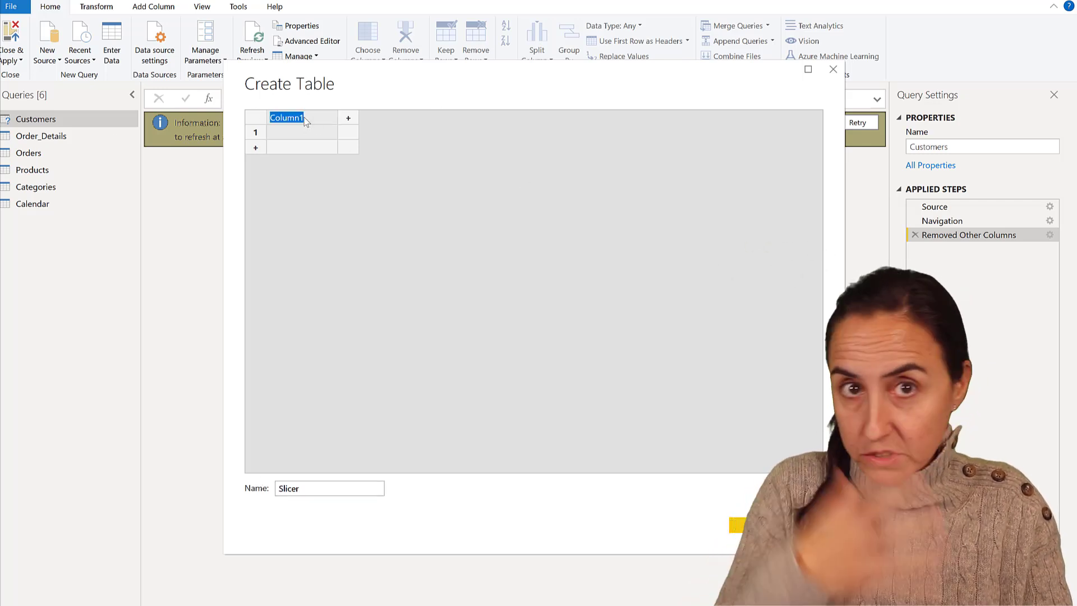
{"action": "type", "text": "Type"}
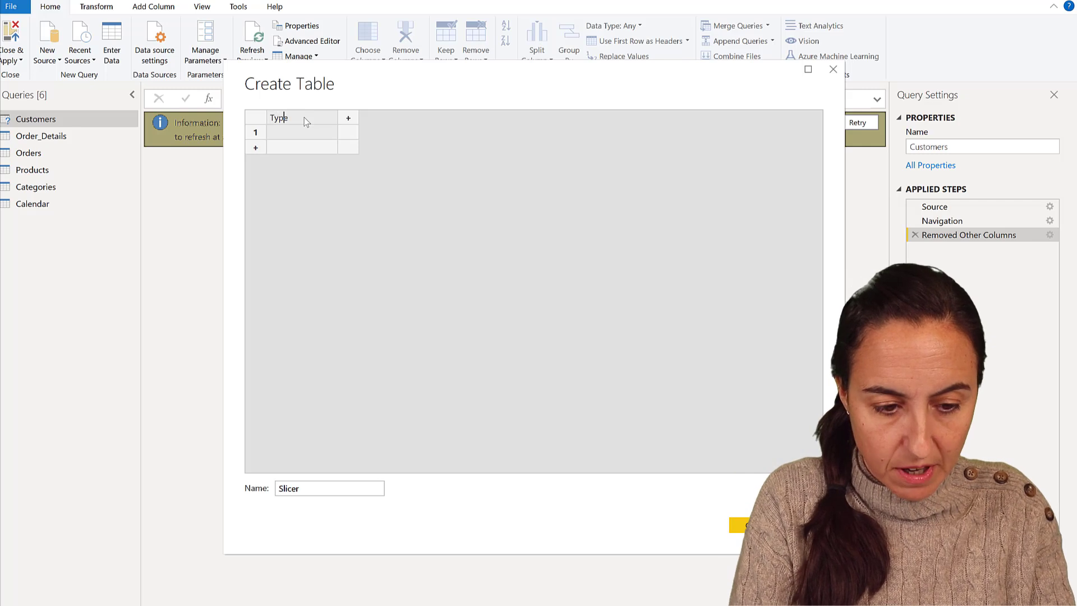
{"action": "type", "text": "ID"}
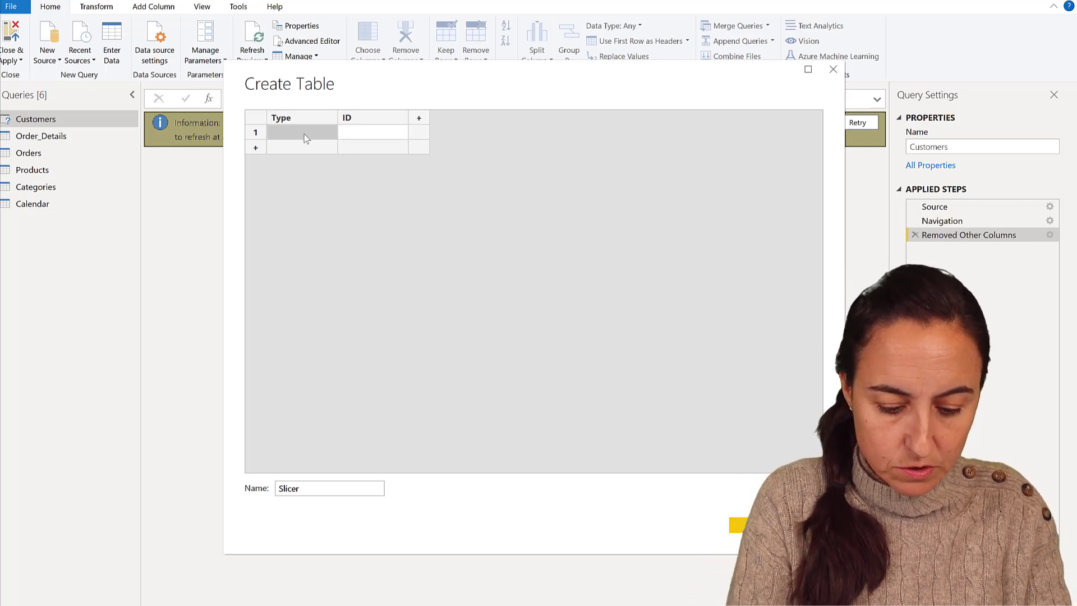
Enter the rows Huge Sales >1M / 1 and Small Sales / 2 and load the table.
{"action": "type", "text": "Huge Sael"}
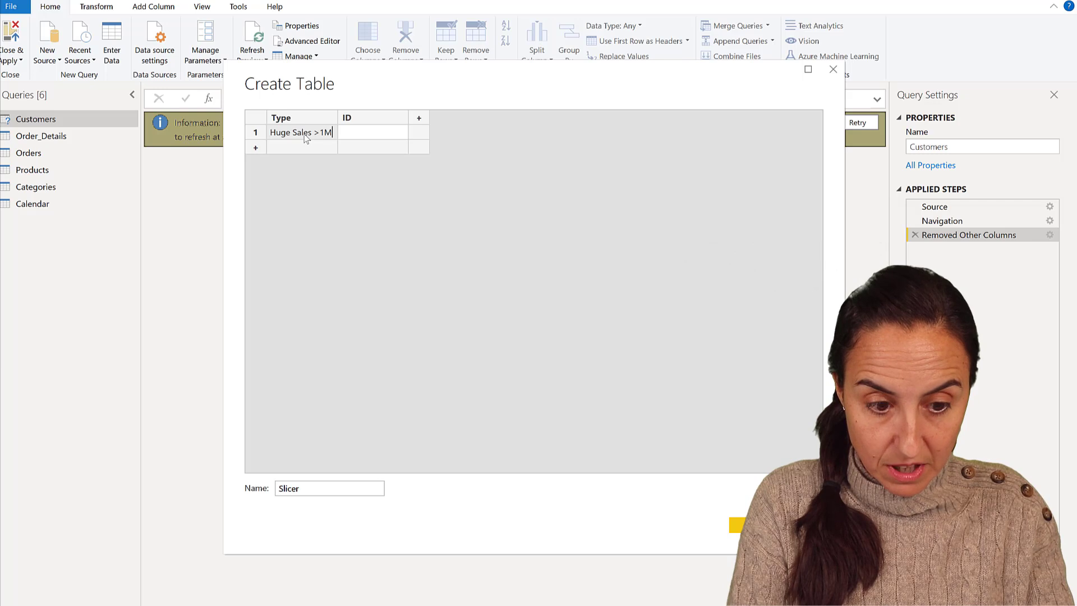
{"action": "left_click", "coordinate": [373, 133]}
{"action": "type", "text": "1"}
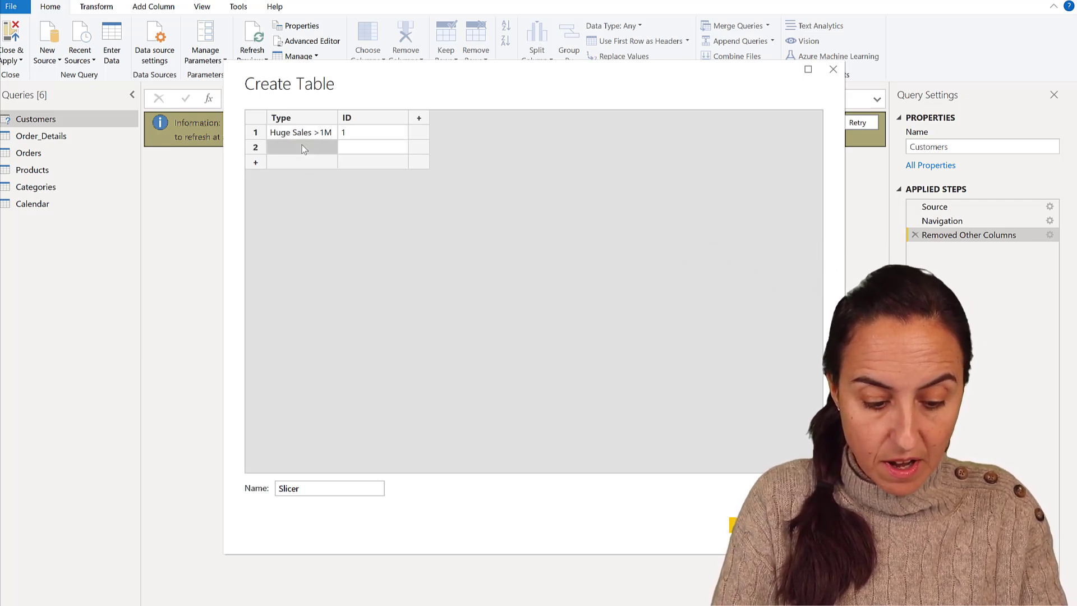
{"action": "type", "text": "Small Sales"}
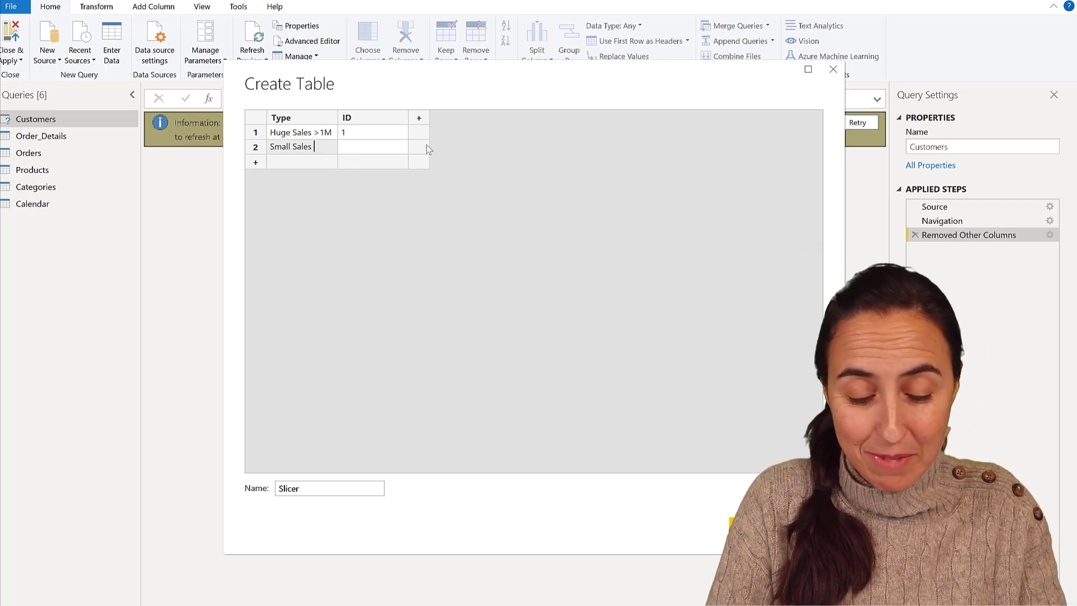
{"action": "type", "text": "2"}
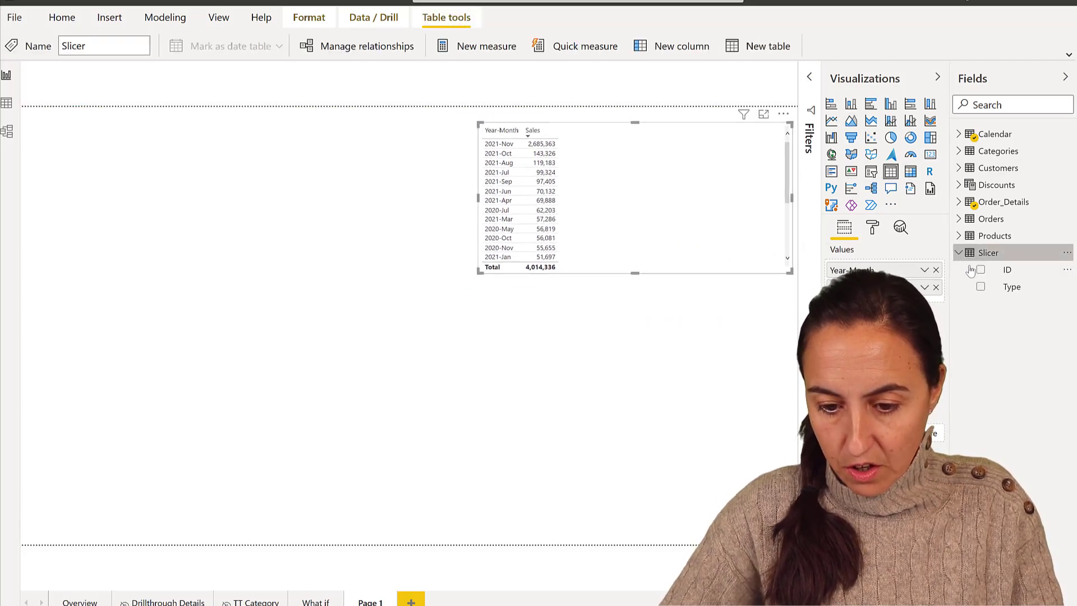
Add a slicer on Slicer[Type] and set its orientation to Horizontal tile buttons.
{"action": "left_click", "coordinate": [980, 286]}
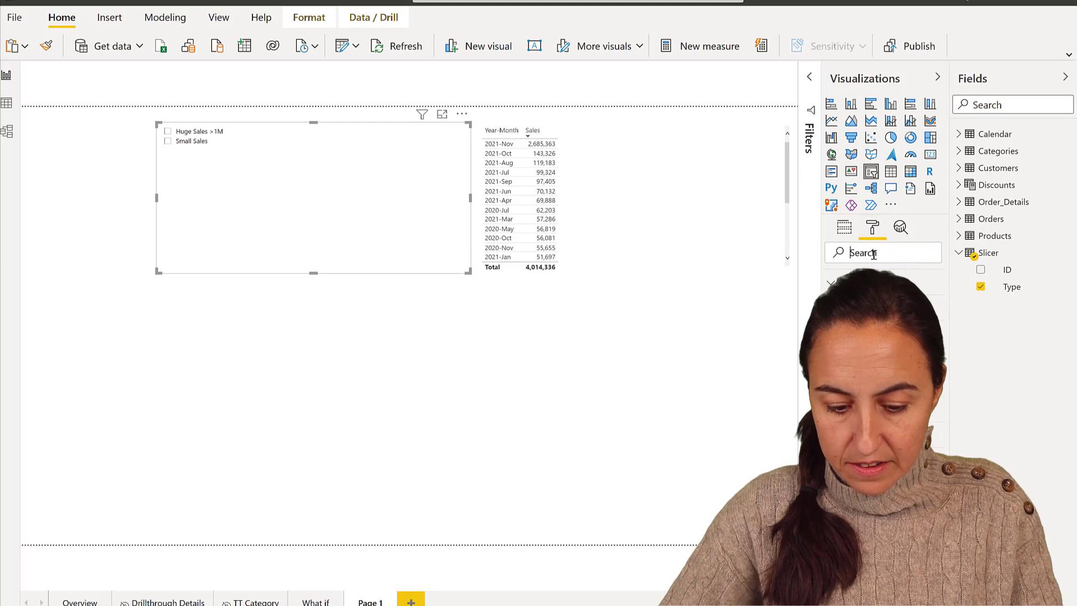
{"action": "type", "text": "ori"}
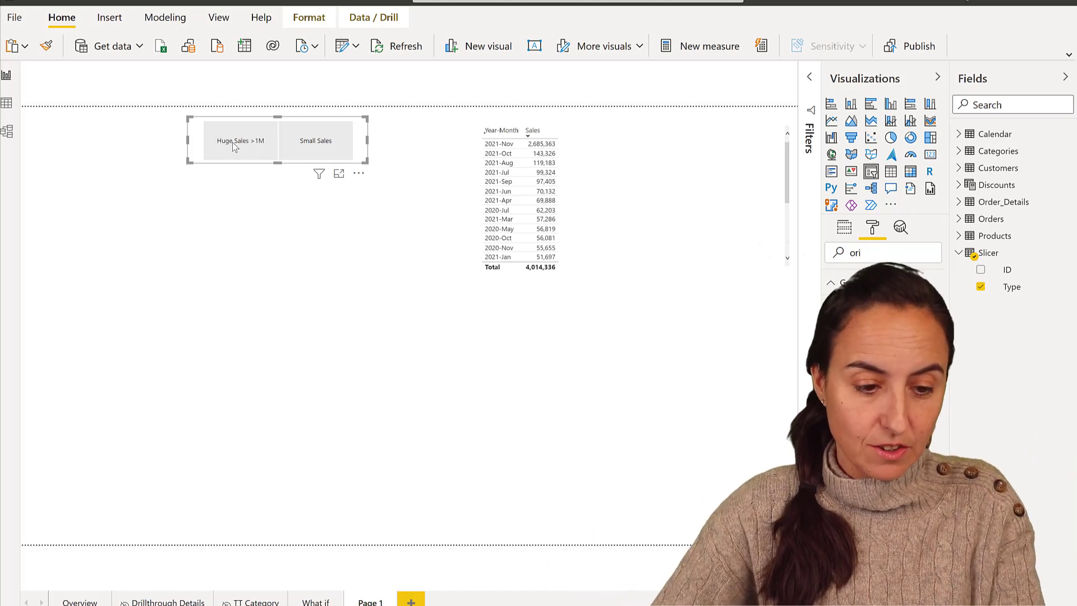
{"action": "mouse_move", "coordinate": [330, 103]}
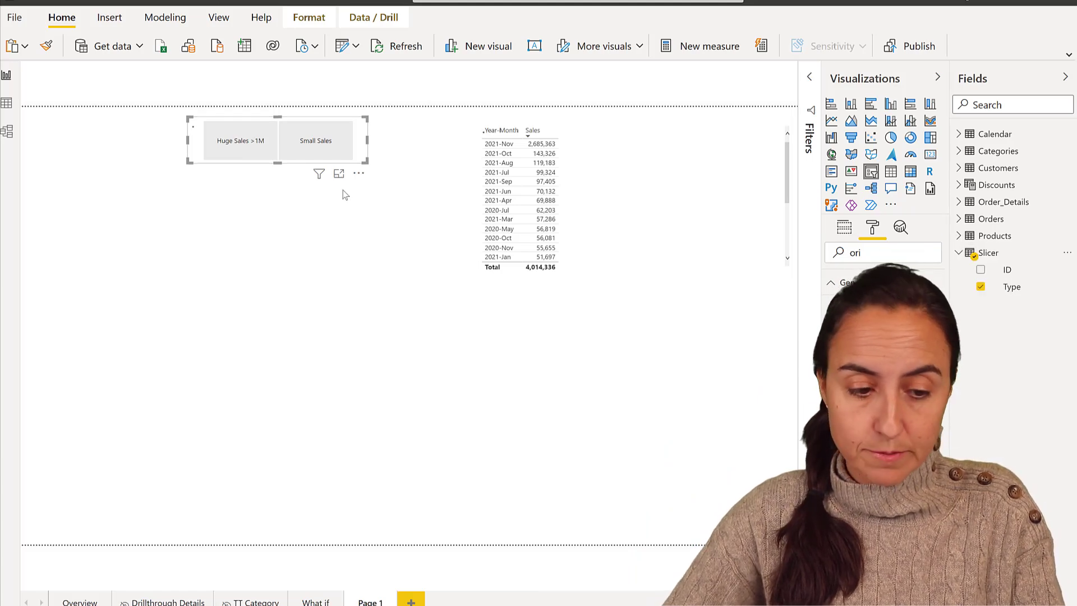
Create measure Oulier sales with VAR Sales = [Sales] and a RETURN line.
{"action": "left_click", "coordinate": [708, 45]}
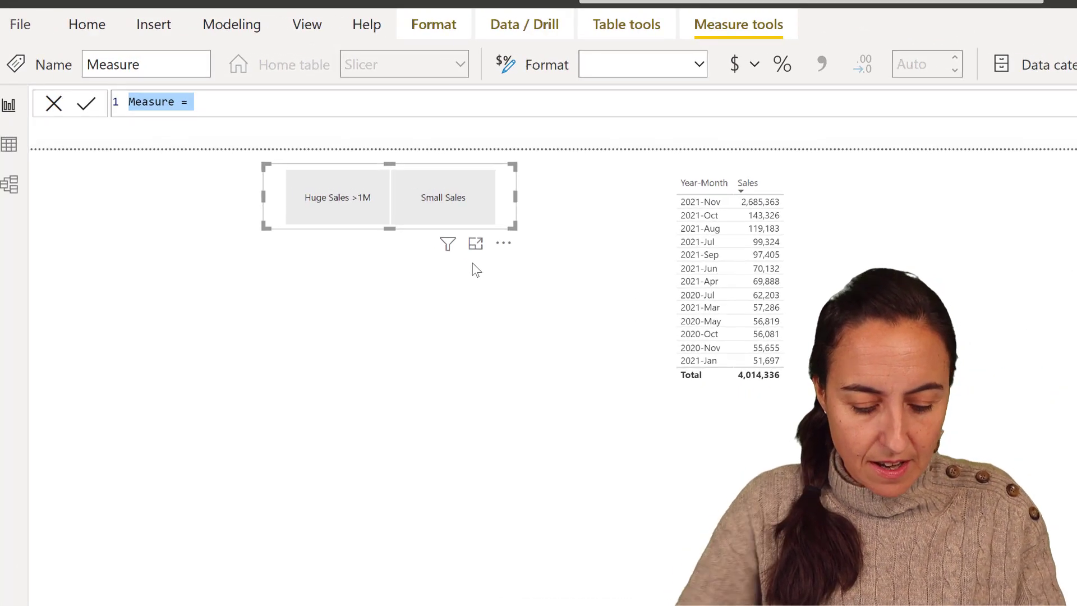
{"action": "type", "text": "Oulier"}
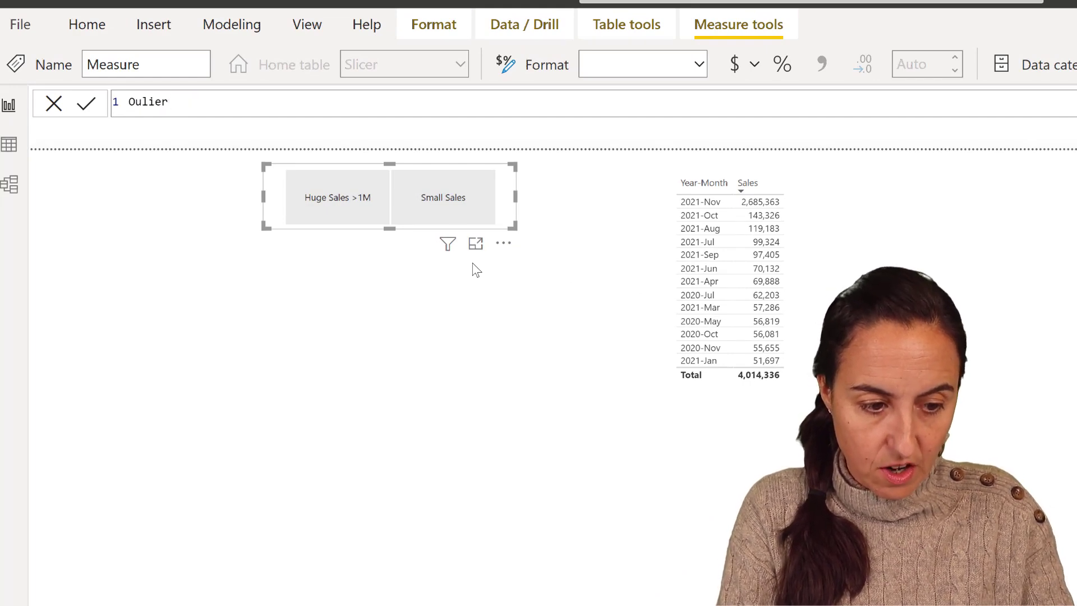
{"action": "type", "text": "sales ="}
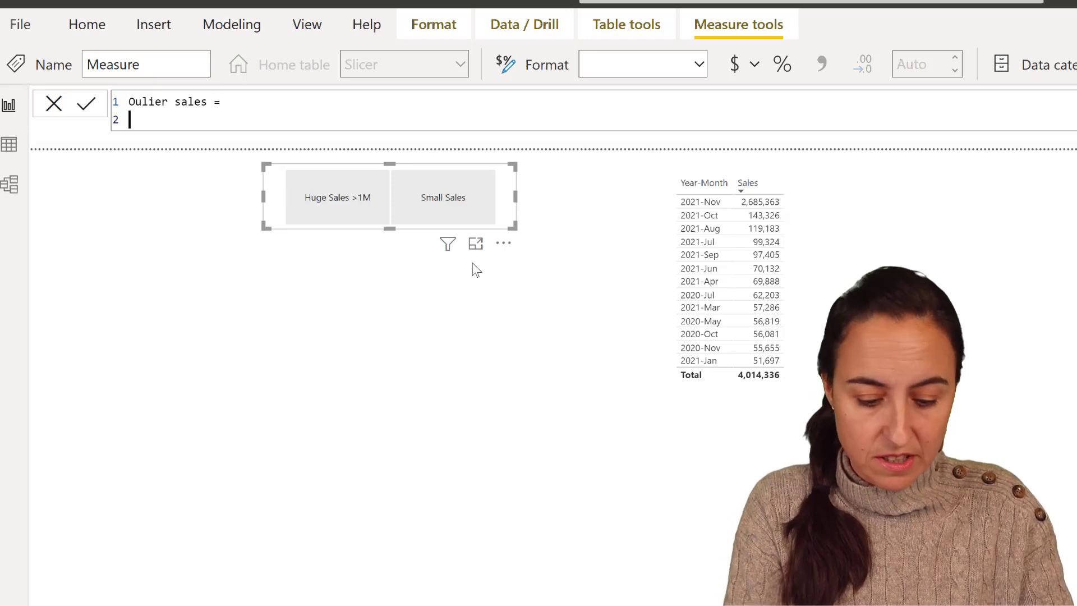
{"action": "type", "text": "VAR"}
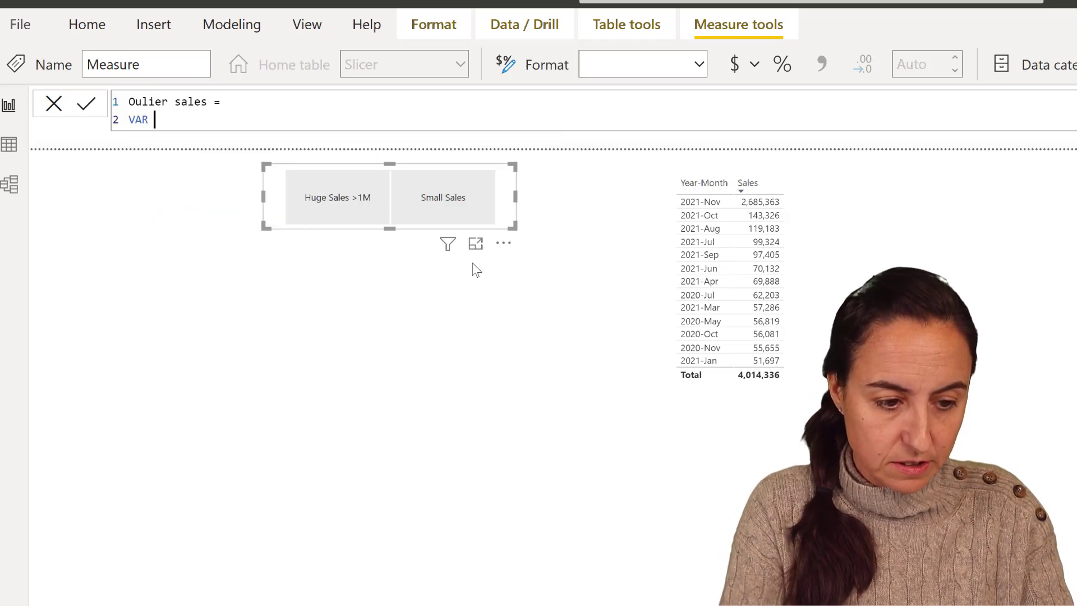
{"action": "type", "text": "Sales ="}
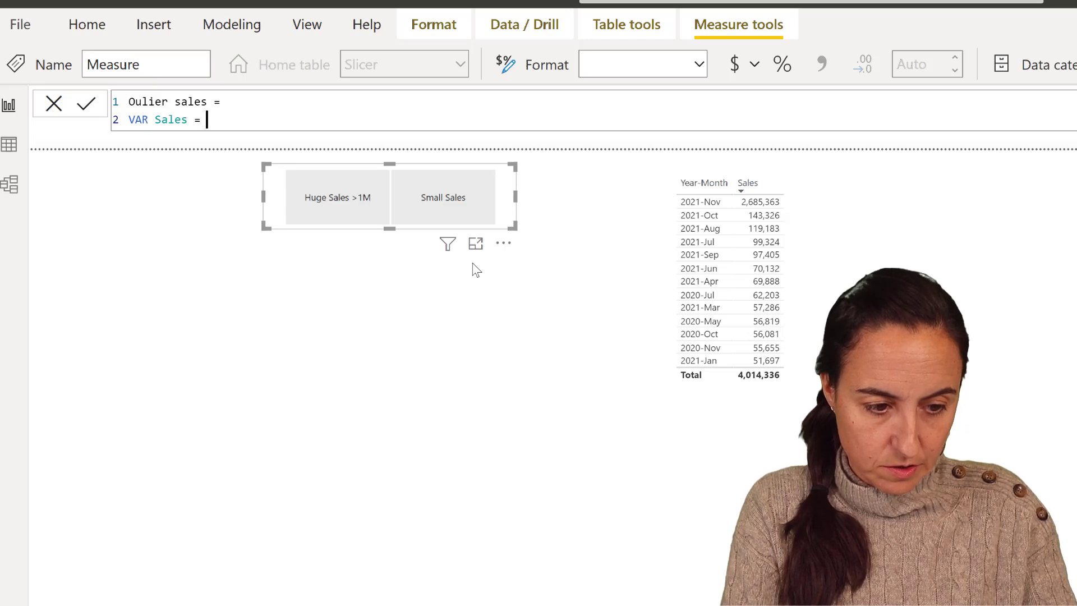
{"action": "type", "text": "[Sales]"}
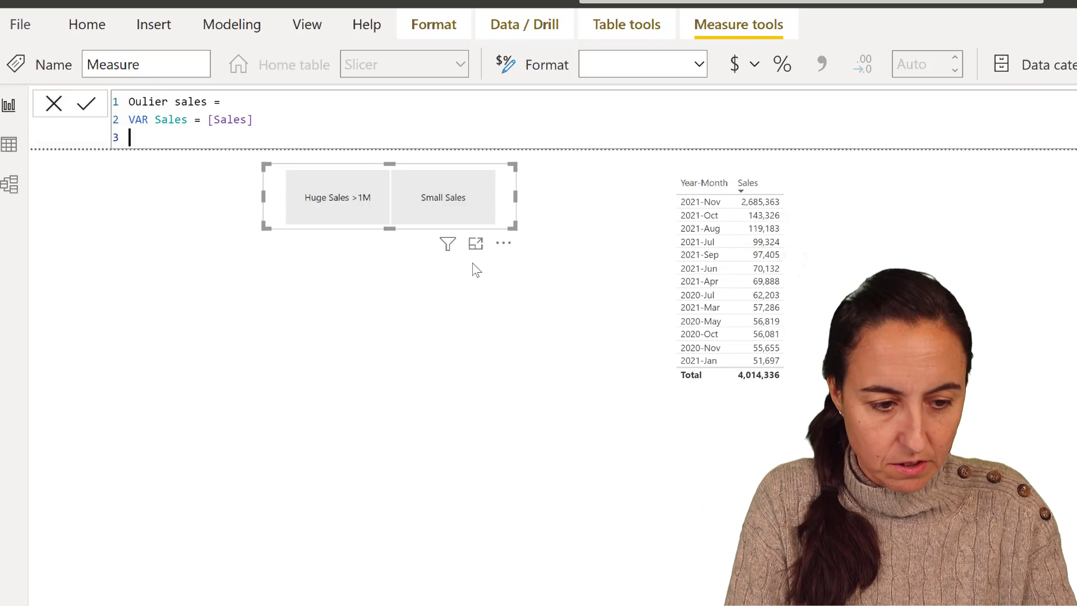
{"action": "type", "text": "return"}
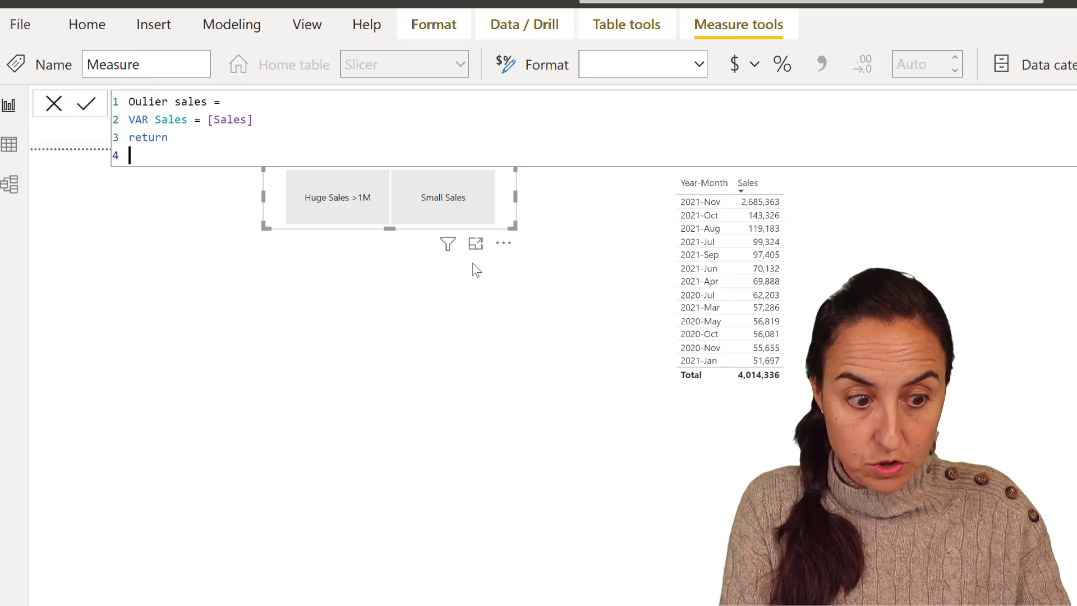
Return IF(HASONEVALUE(Slicer[ID]), SWITCH(TRUE(), VALUES(Slicer[ID])=1 && Sales>1000000, Sales)) and commit.
{"action": "type", "text": "IF(H"}
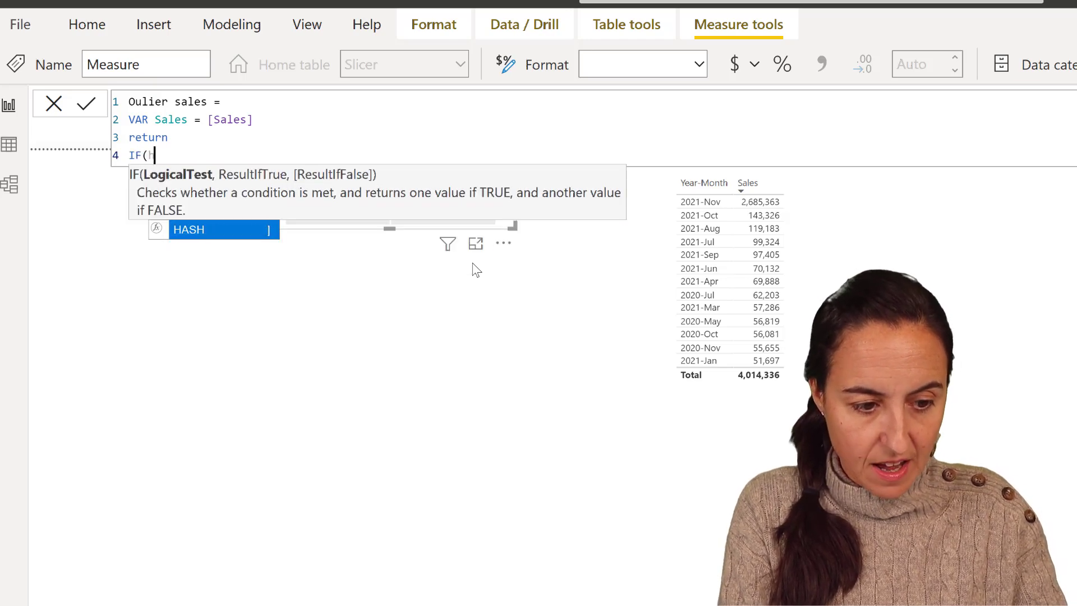
{"action": "type", "text": "HASONEVALUE("}
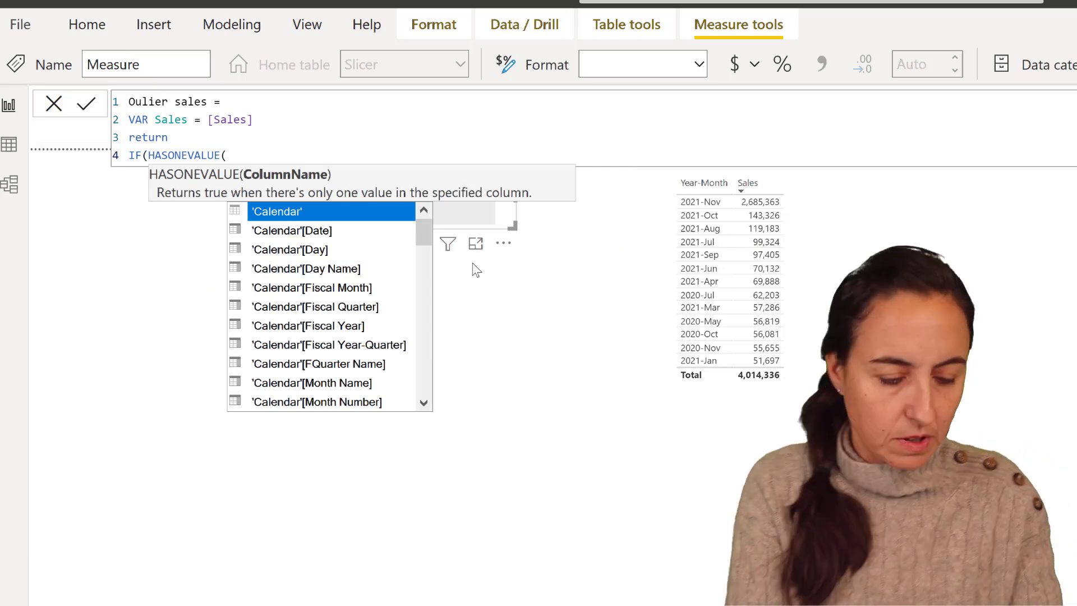
{"action": "type", "text": "slic"}
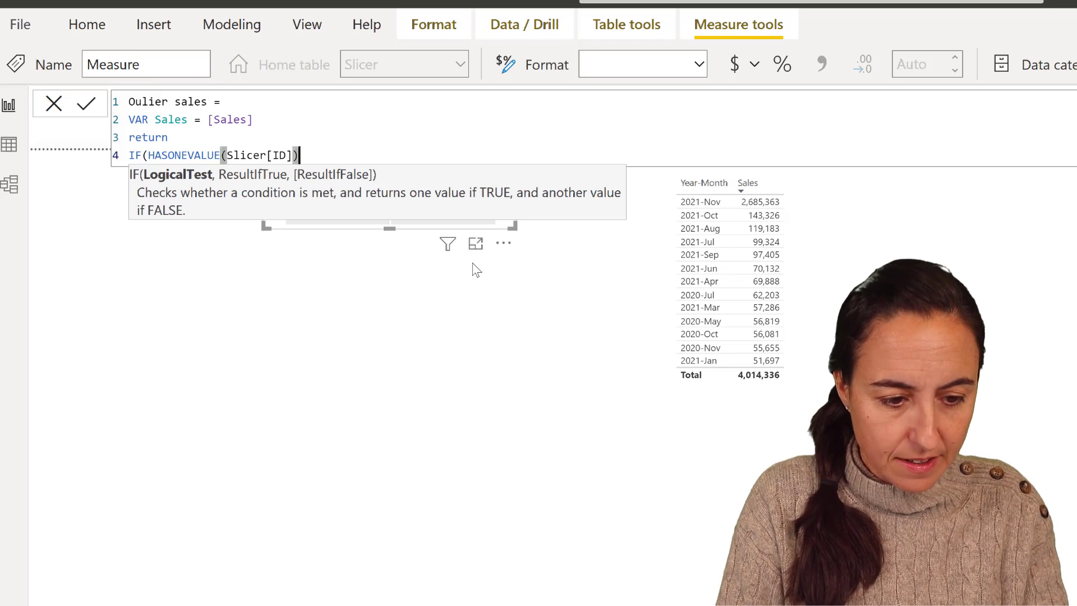
{"action": "type", "text": ","}
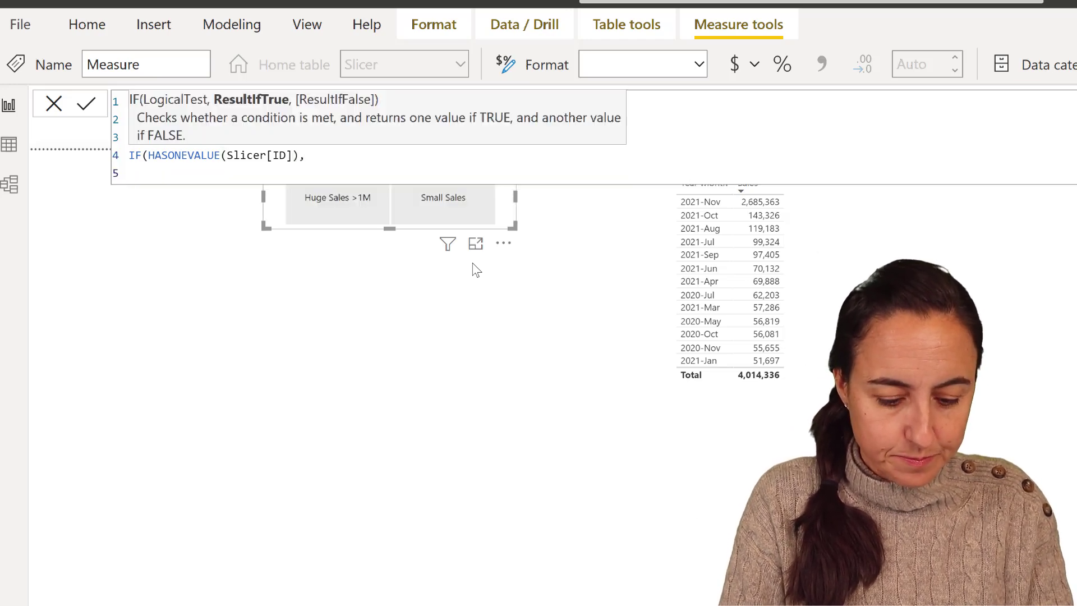
{"action": "type", "text": "s"}
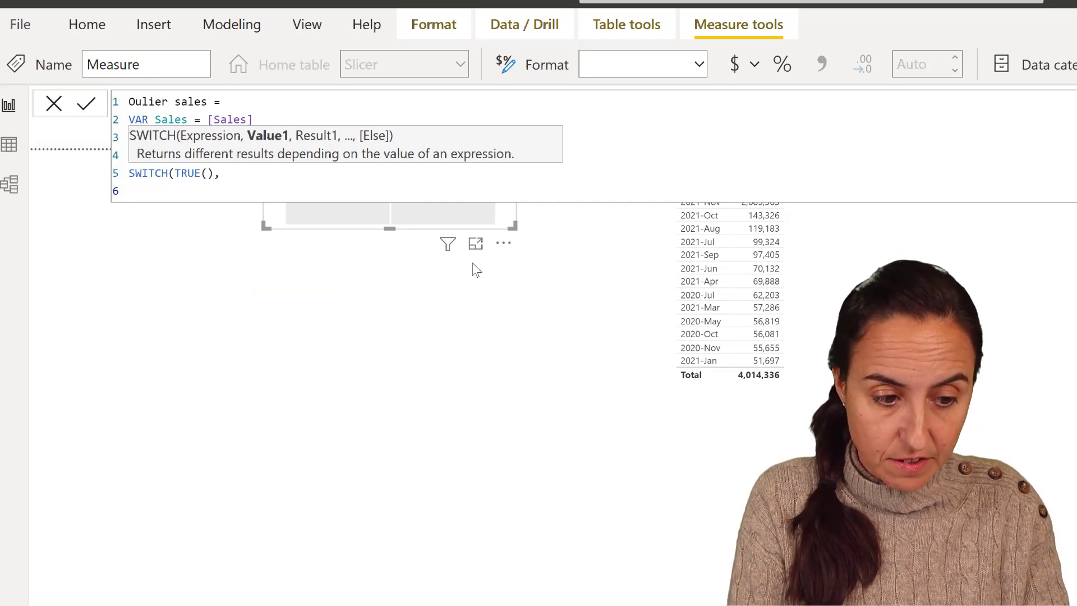
{"action": "type", "text": "s"}
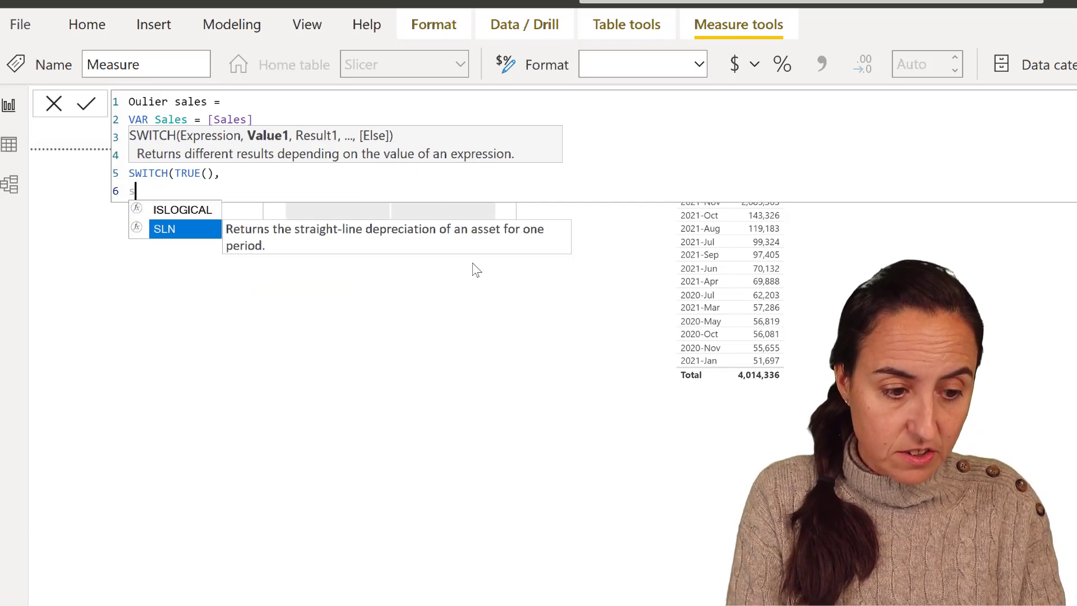
{"action": "type", "text": "vali"}
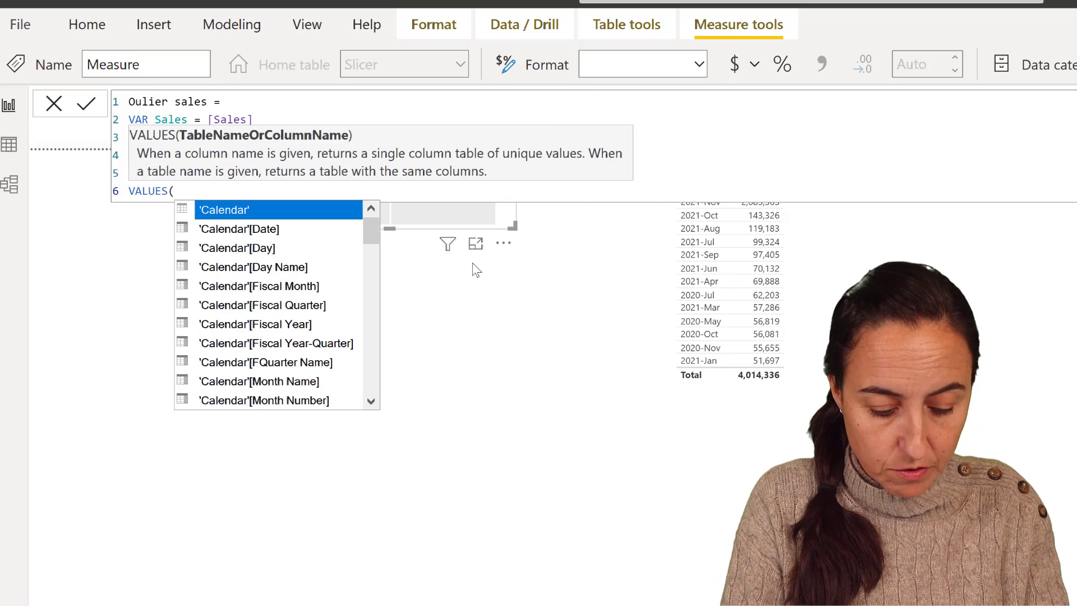
{"action": "type", "text": "Slicer[ID])=1 &&s"}
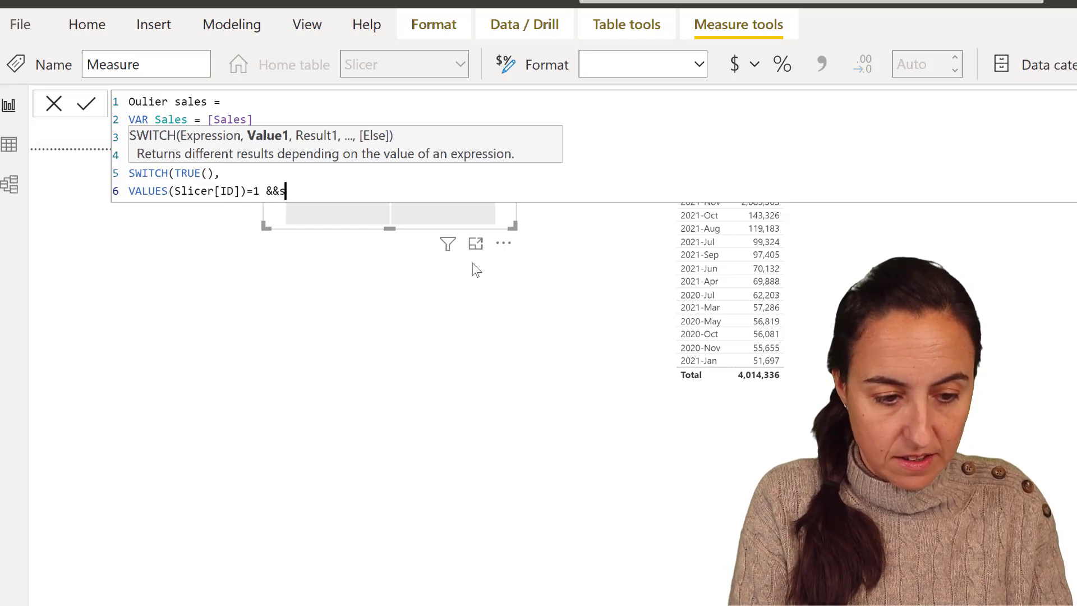
{"action": "type", "text": "ales>"}
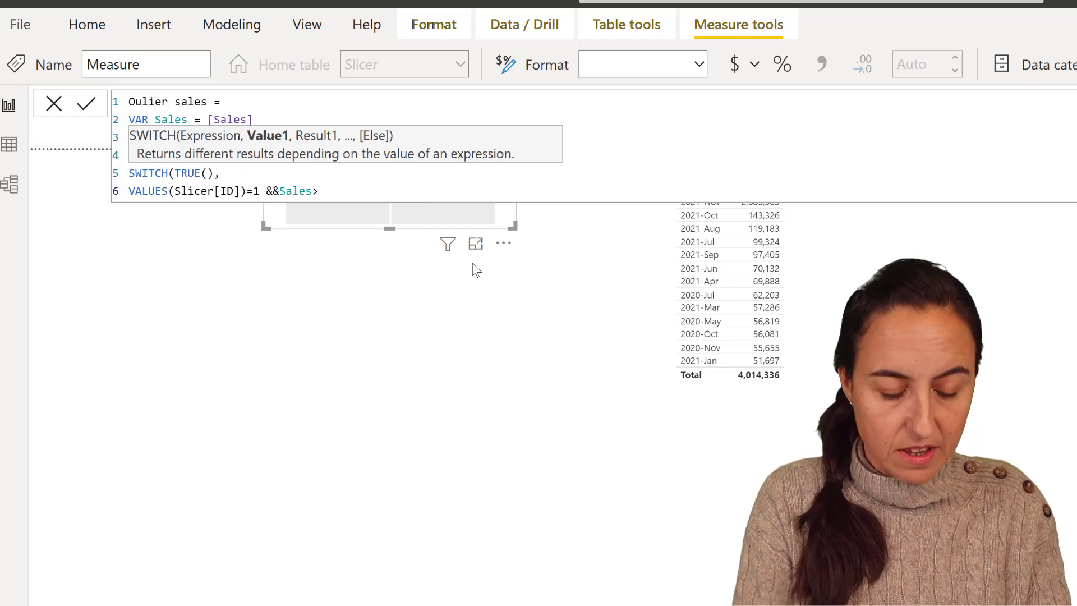
{"action": "type", "text": "1000000"}
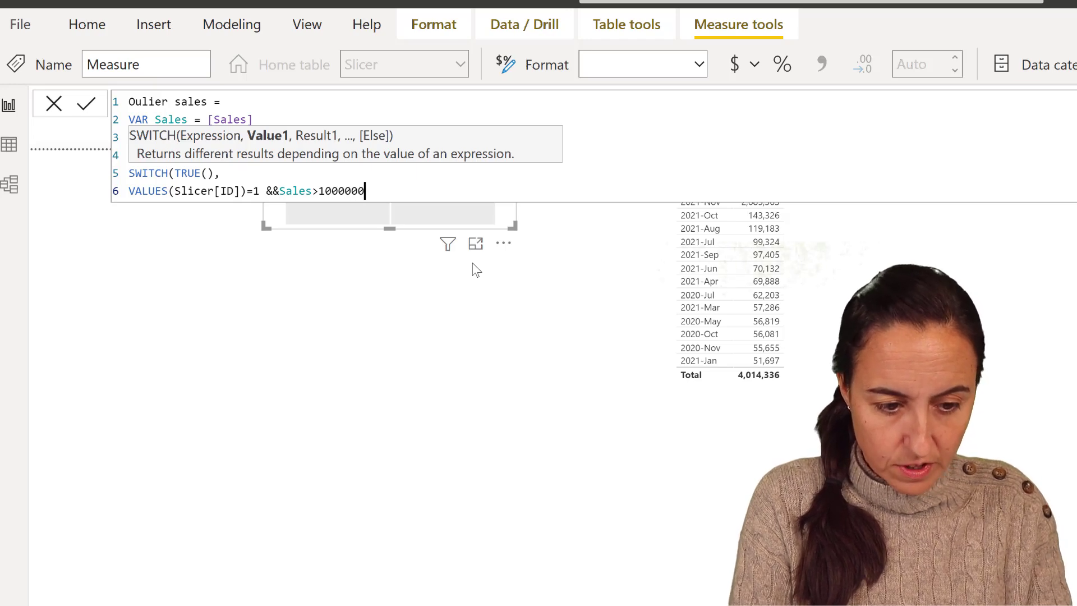
{"action": "type", "text": ", Sale"}
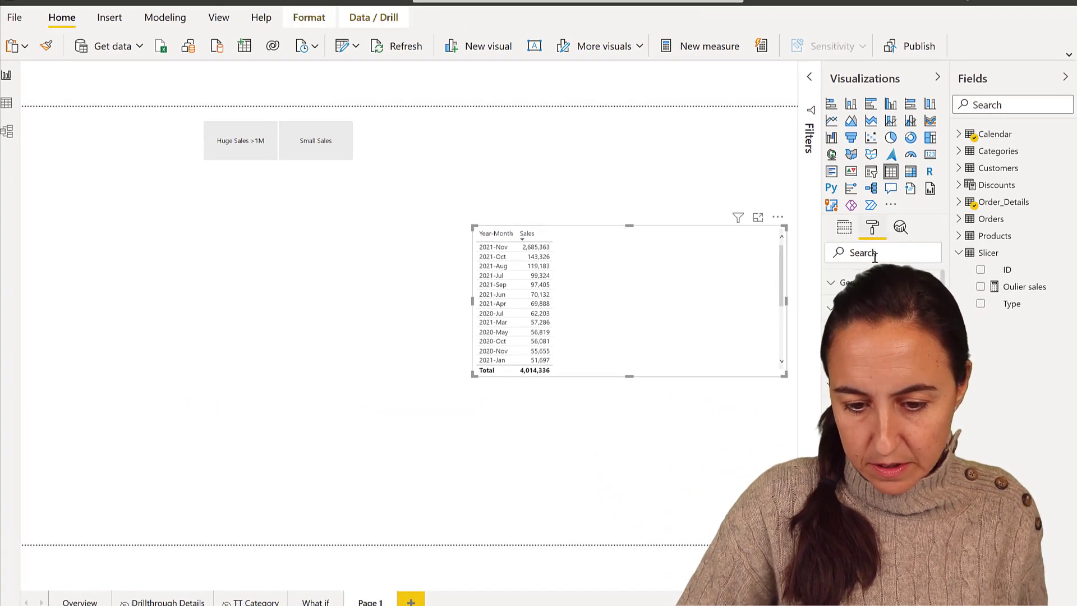
Add the Oulier sales measure to the Year-Month sales table and reopen its formula.
{"action": "type", "text": "text"}
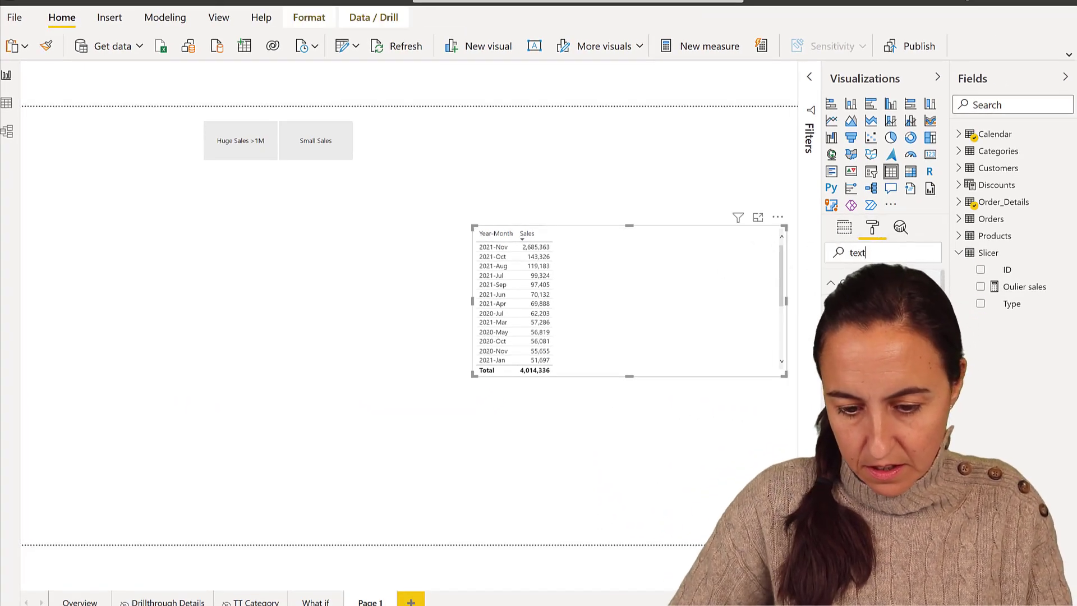
{"action": "left_click", "coordinate": [873, 228]}
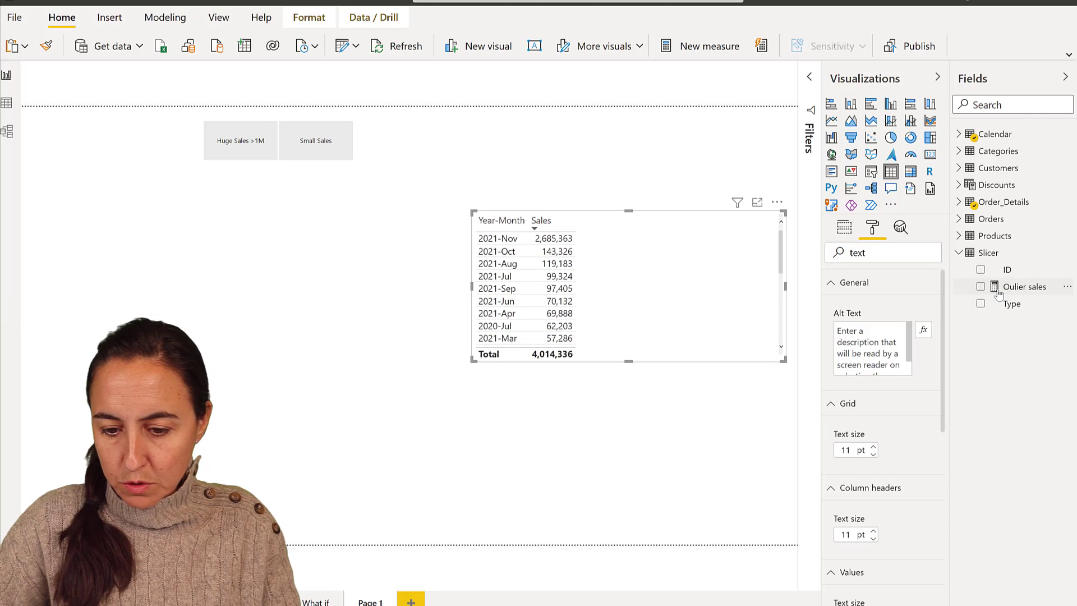
{"action": "left_click", "coordinate": [980, 286]}
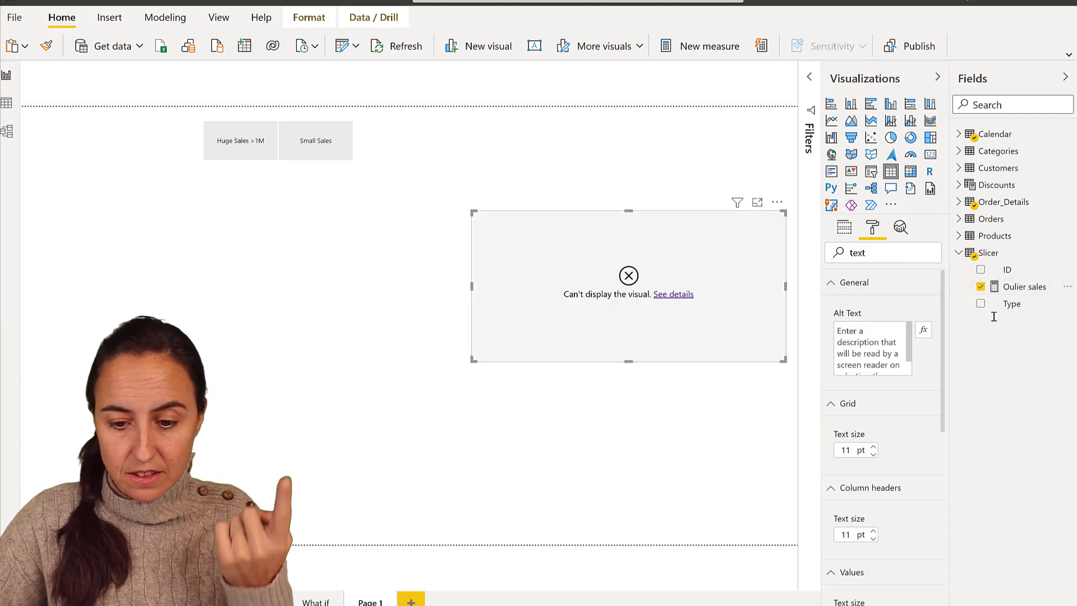
{"action": "left_click", "coordinate": [1024, 286]}
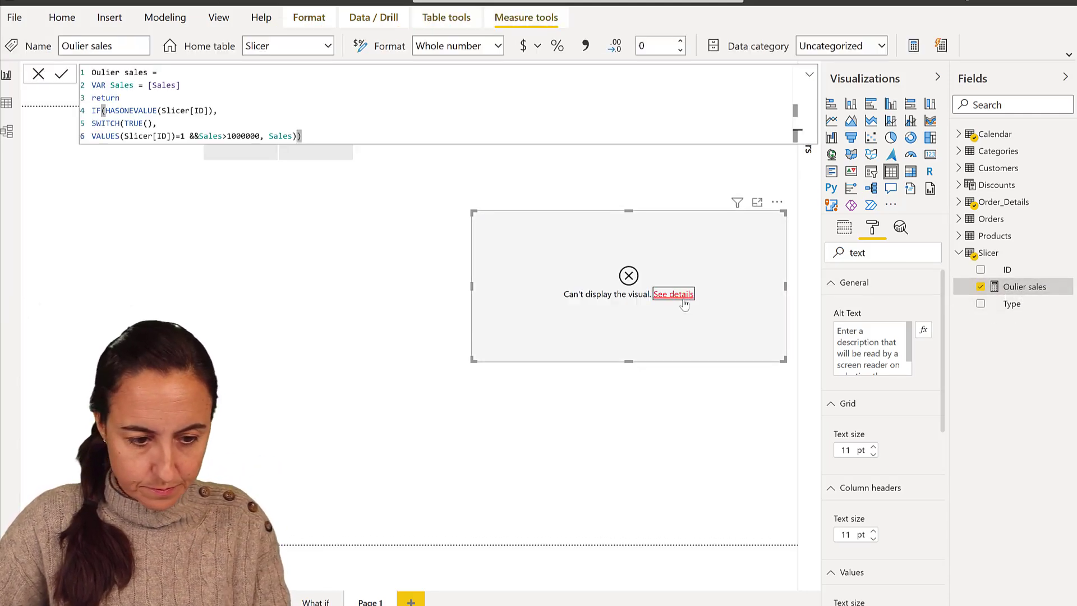
Read the See details error about comparing Text with Integer values, then close it.
{"action": "left_click", "coordinate": [673, 294]}
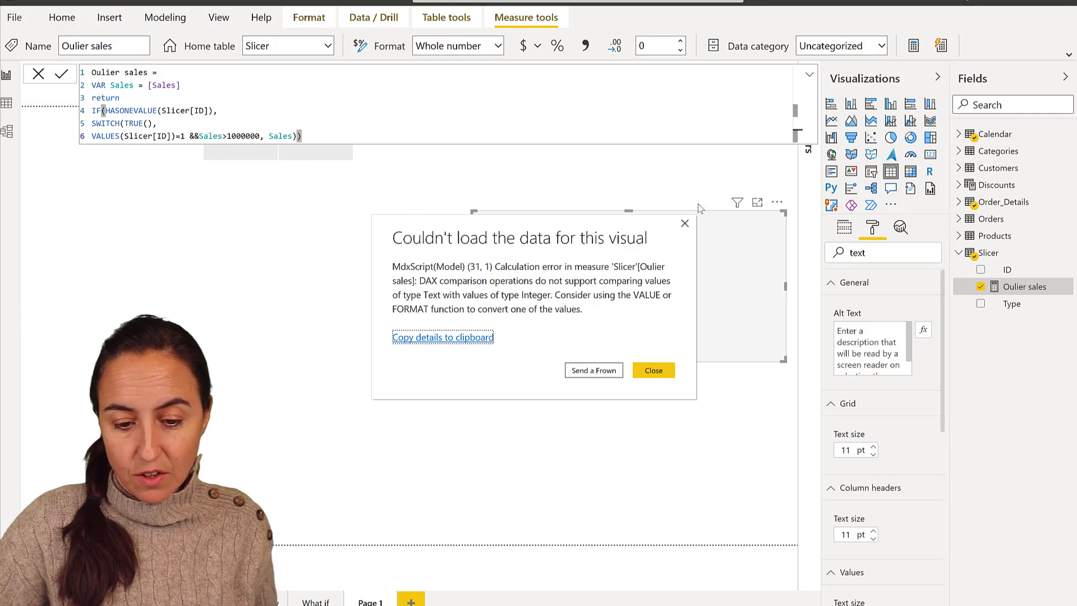
{"action": "left_click", "coordinate": [652, 370]}
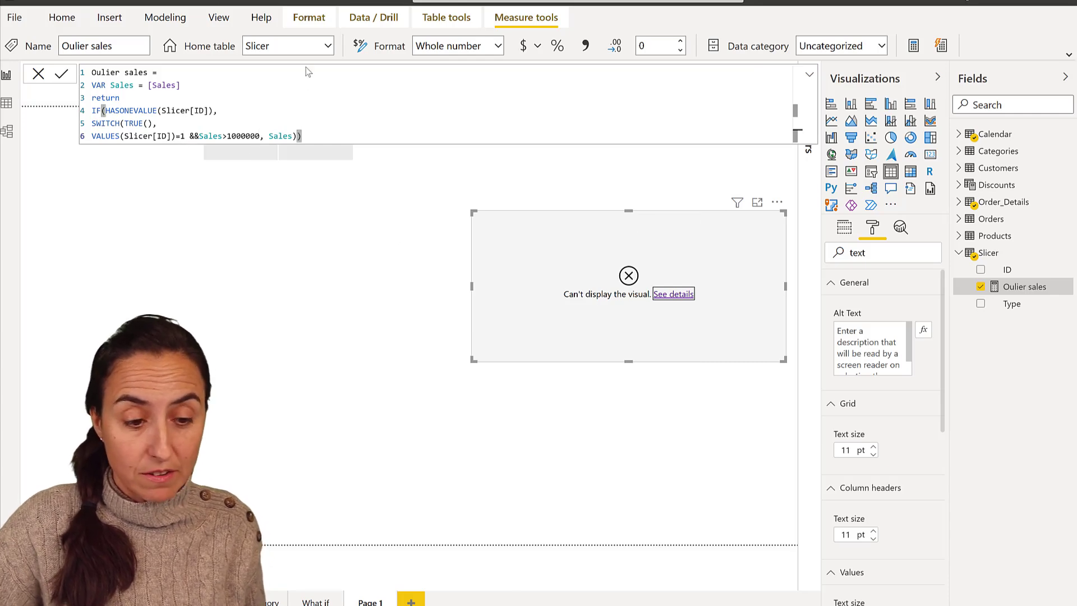
In Transform data set the Slicer query's ID column to Whole Number and apply.
{"action": "left_click", "coordinate": [61, 16]}
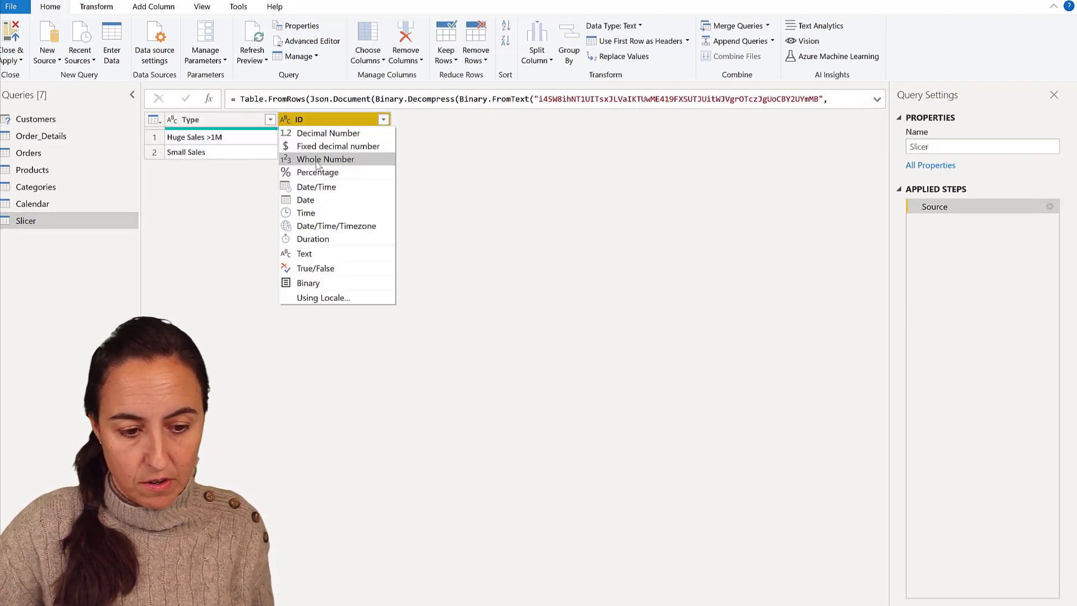
{"action": "left_click", "coordinate": [325, 158]}
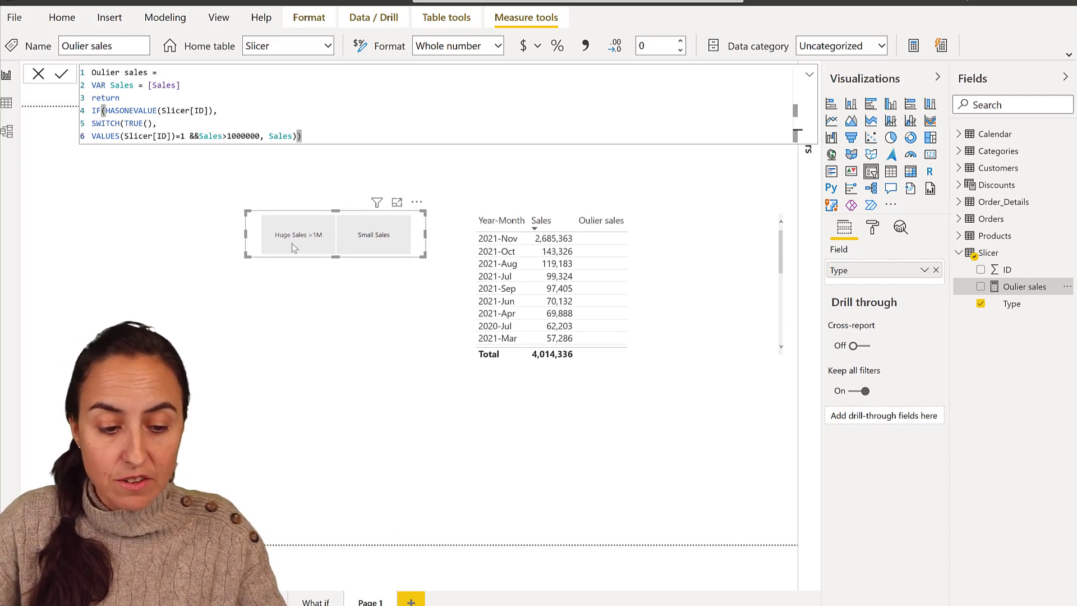
Test the measure by choosing Huge Sales >1M, then Small Sales, in the slicer.
{"action": "left_click", "coordinate": [298, 234]}
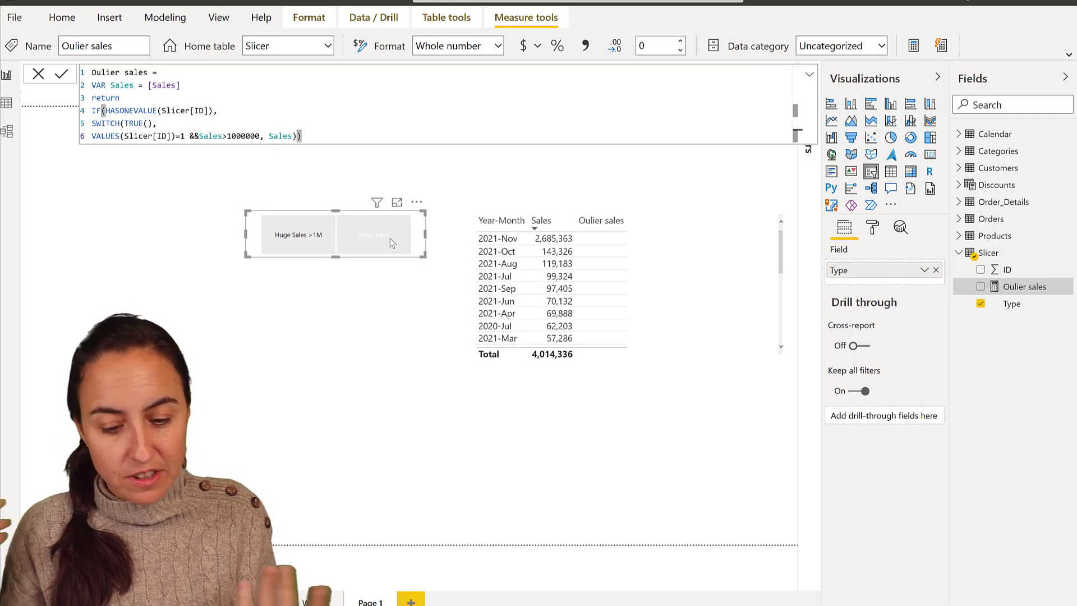
{"action": "left_click", "coordinate": [373, 234]}
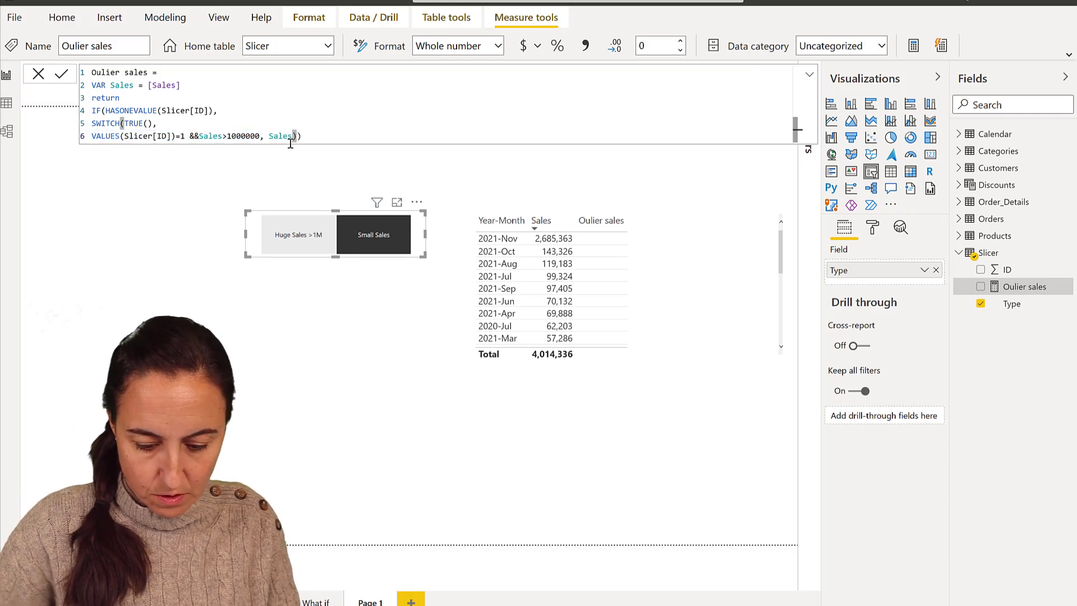
Add the VALUES(Slicer[ID])=2 && Sales<1000000, Sales branch and test Small Sales on and off.
{"action": "type", "text": "VALUES(Slicer[ID])=1 &&Sales>1000000, Sales))"}
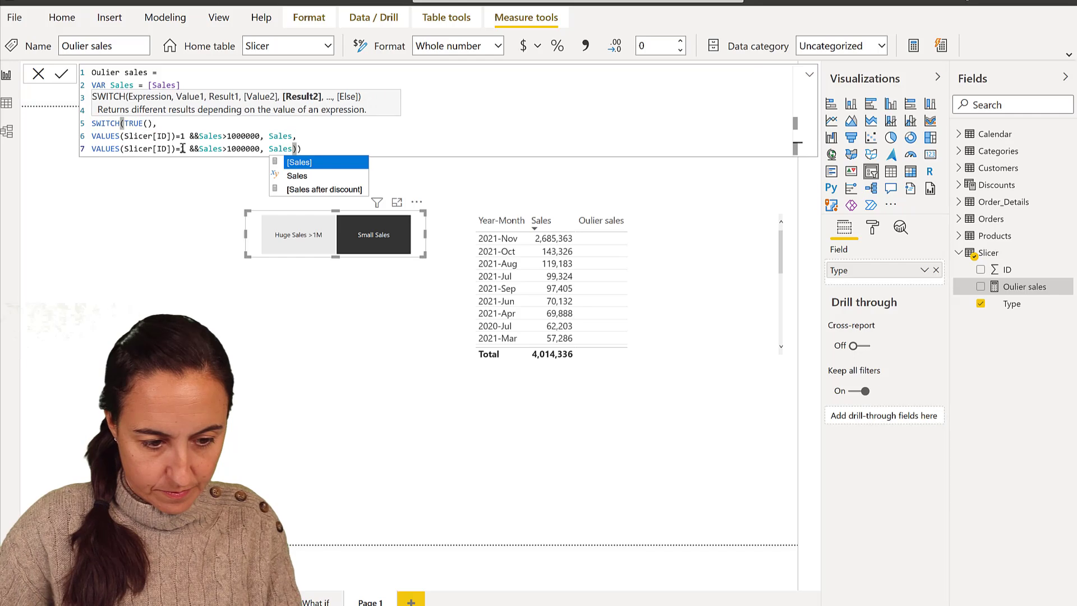
{"action": "type", "text": "2"}
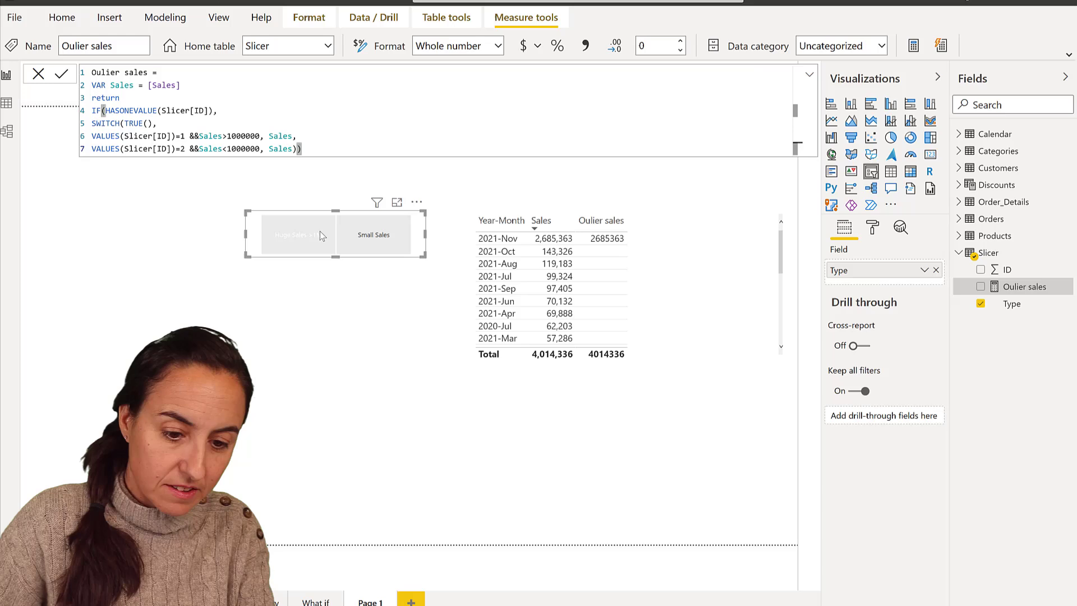
{"action": "left_click", "coordinate": [373, 234]}
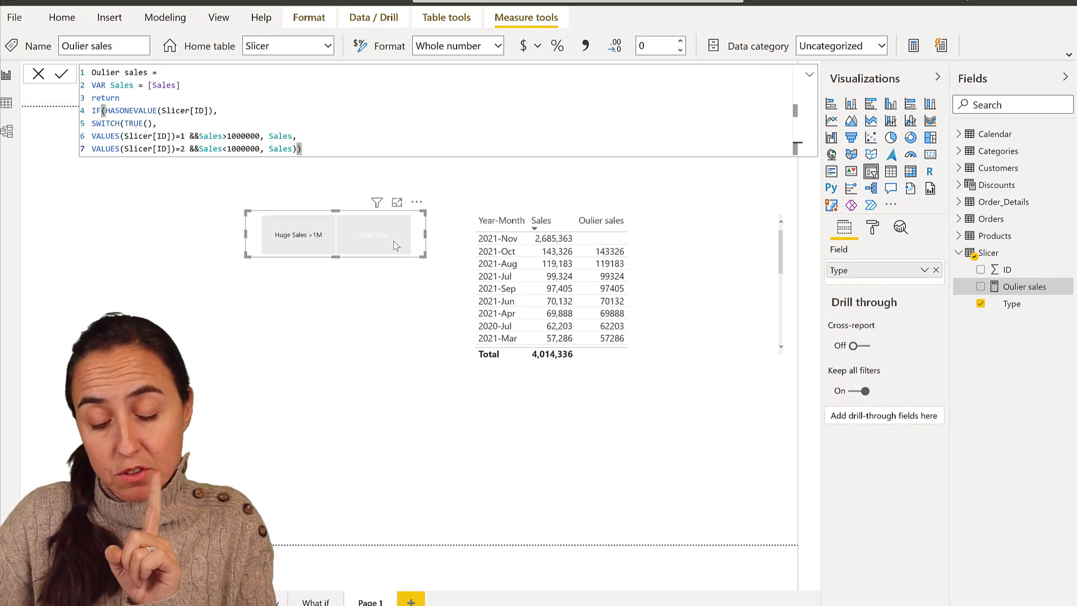
{"action": "left_click", "coordinate": [372, 234]}
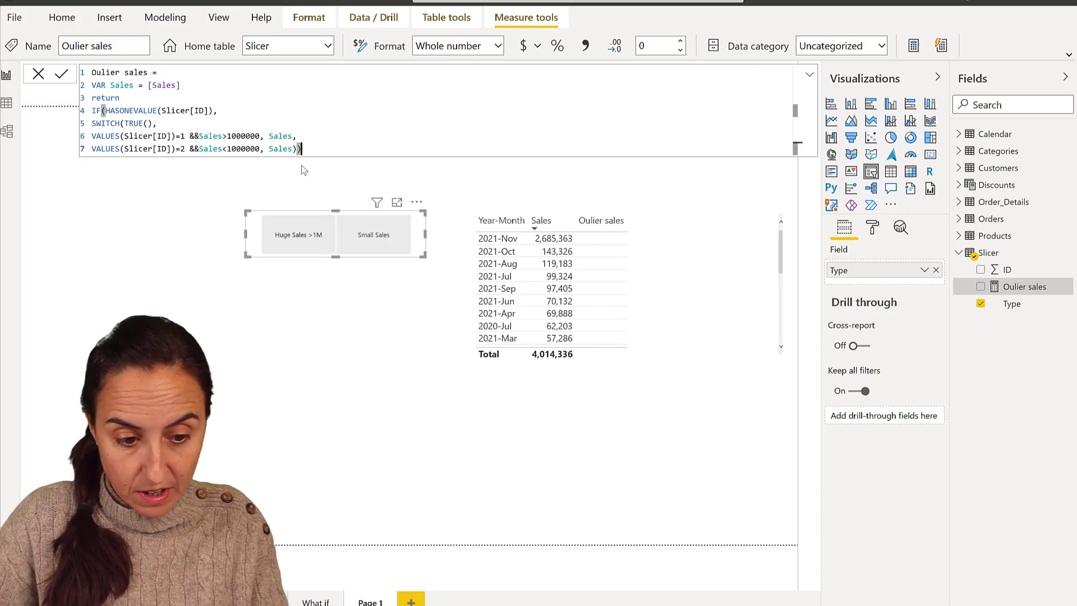
Add Sales as the IF fallback result, commit, and retest the Small Sales button.
{"action": "type", "text": ","}
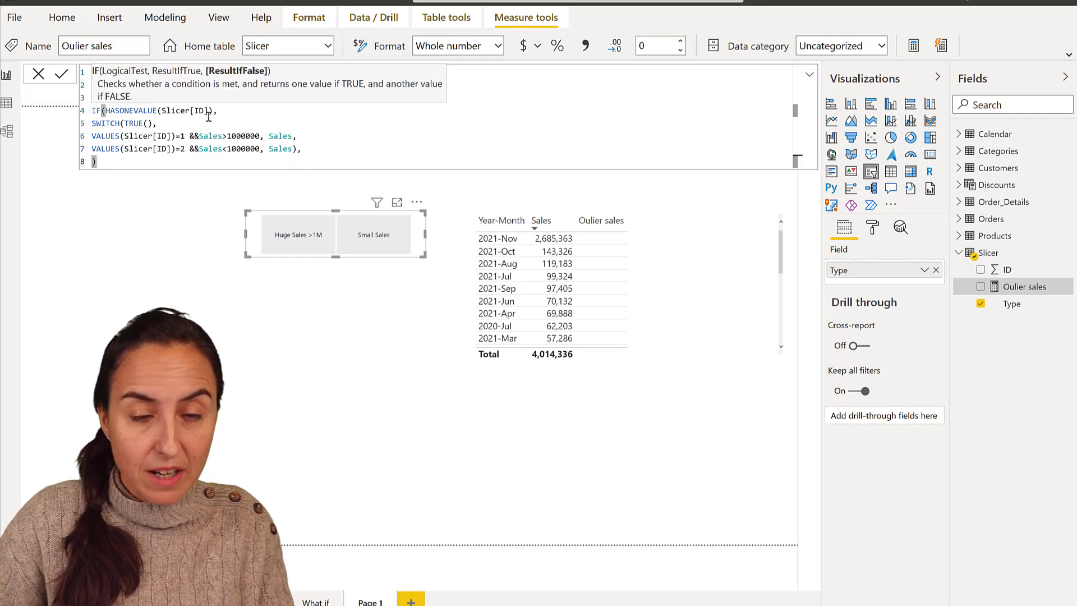
{"action": "mouse_move", "coordinate": [129, 180]}
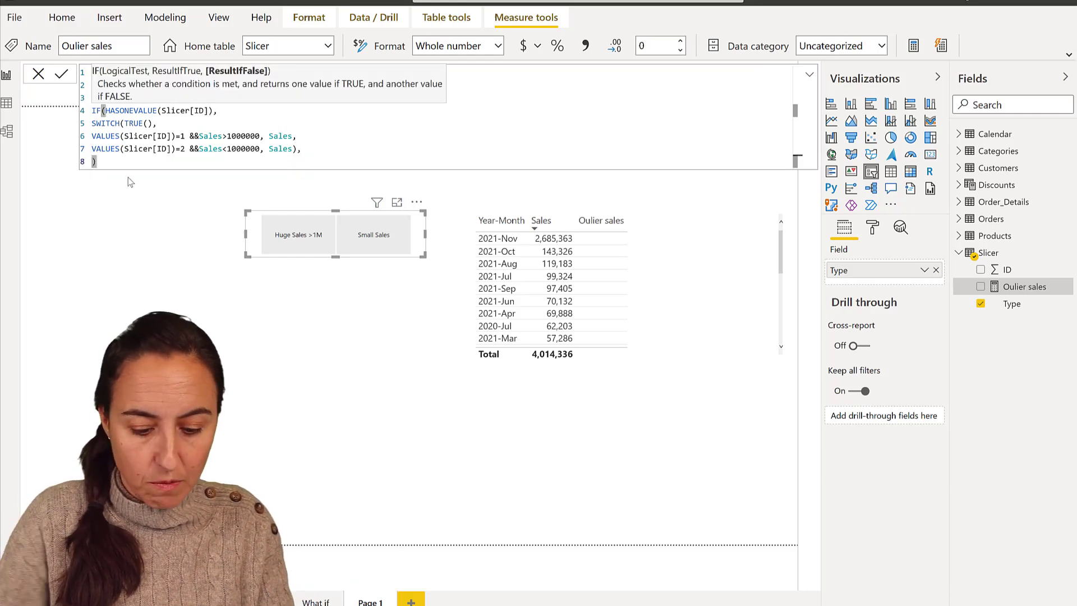
{"action": "type", "text": "Sal"}
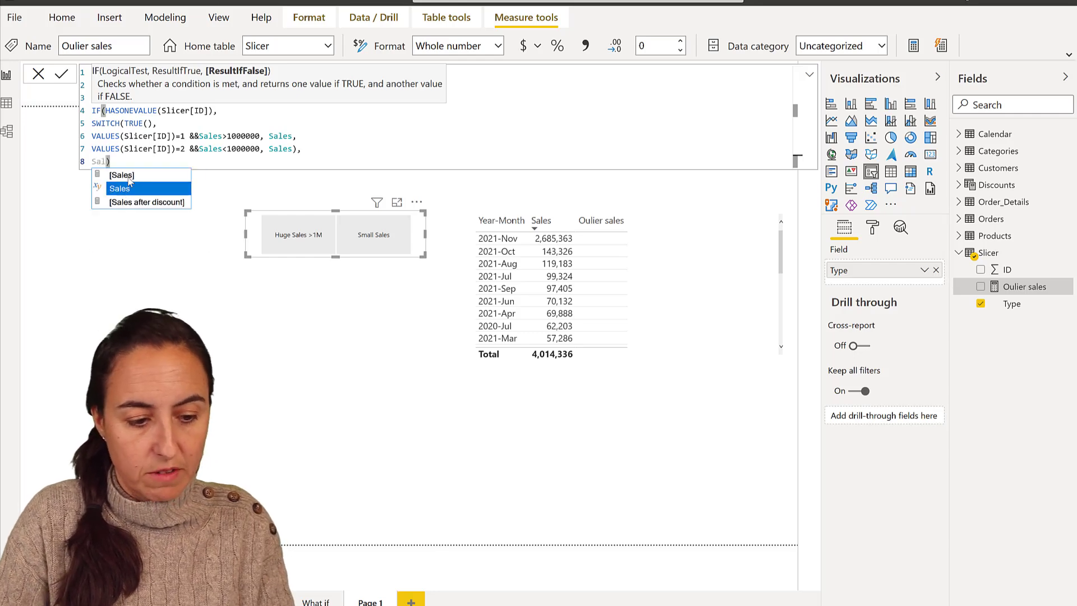
{"action": "left_click", "coordinate": [120, 189]}
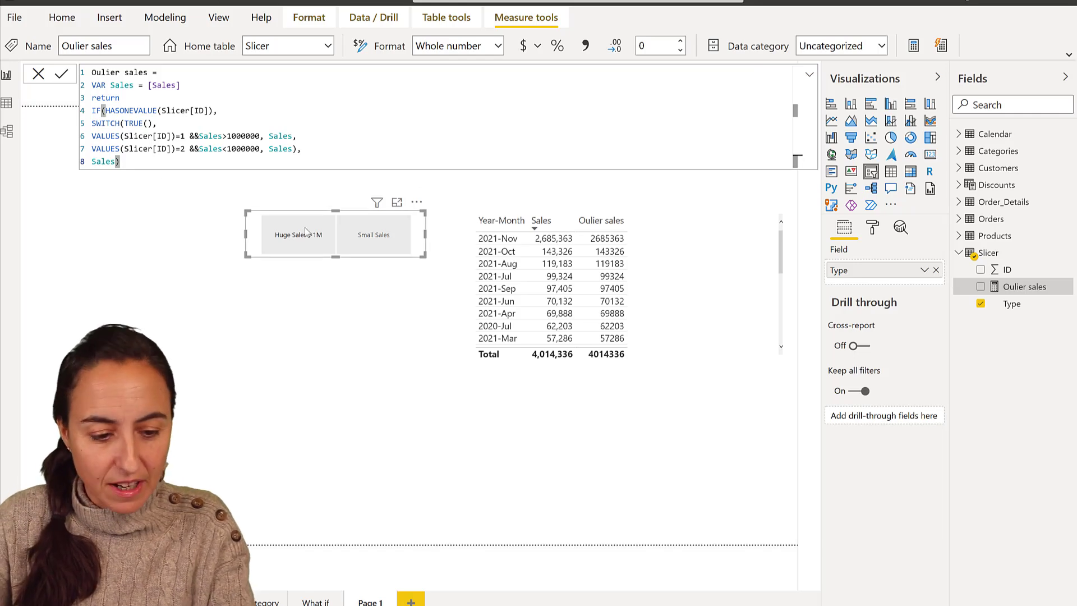
{"action": "left_click", "coordinate": [374, 235]}
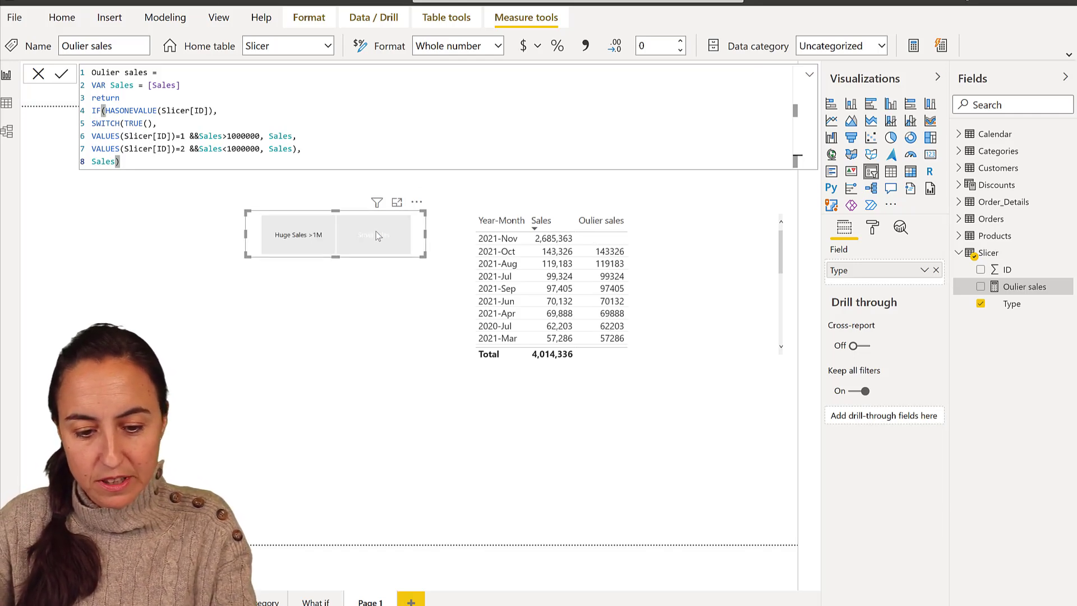
{"action": "left_click", "coordinate": [373, 234]}
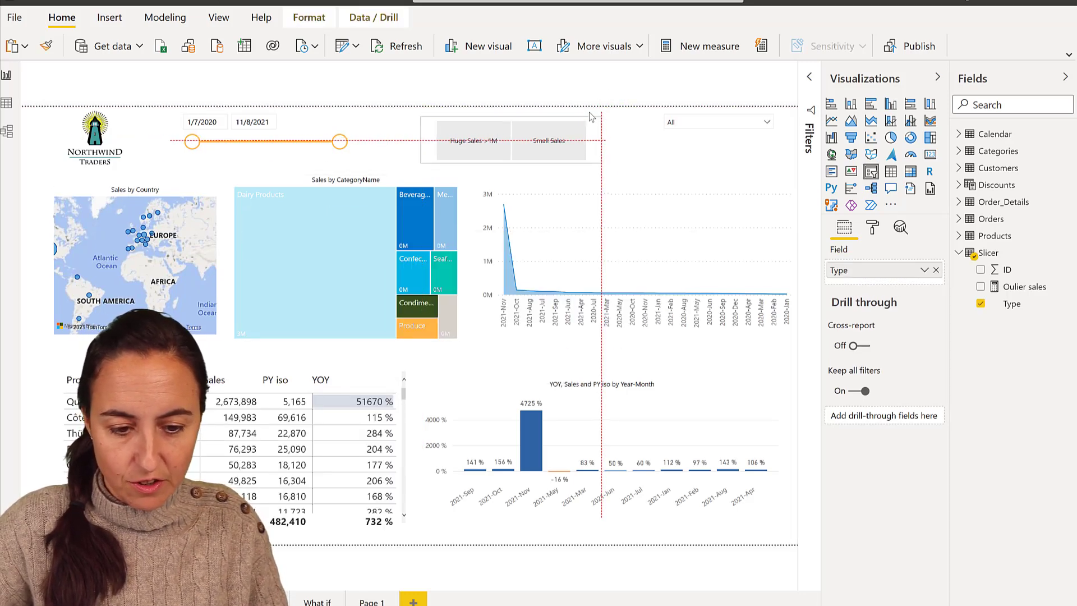
Choose Huge Sales >1M on the pasted Northwind slicer and select the Sales by Country map.
{"action": "left_click", "coordinate": [472, 139]}
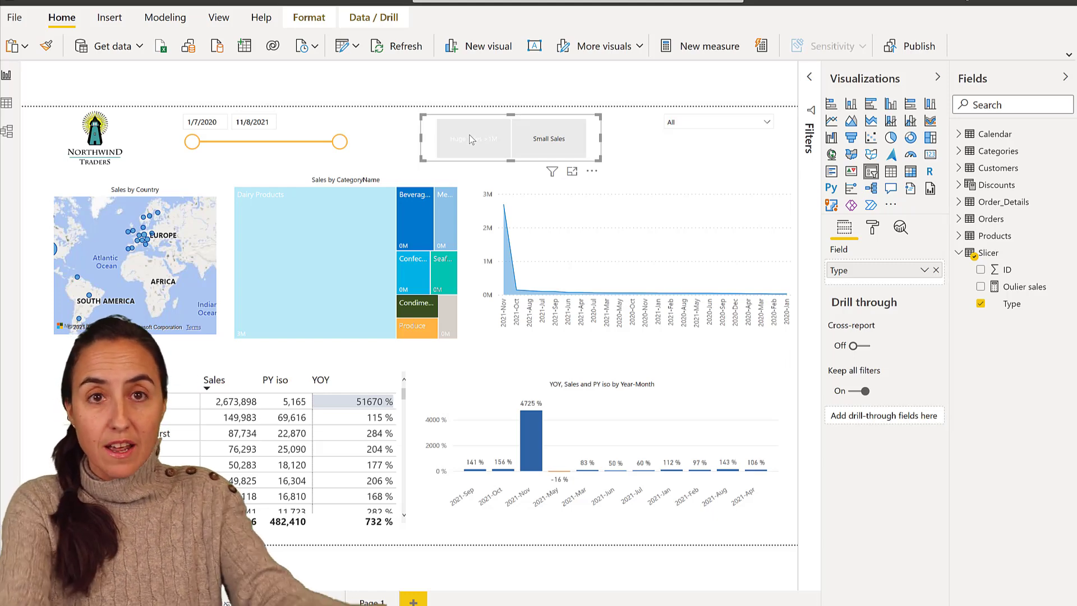
{"action": "left_click", "coordinate": [473, 138]}
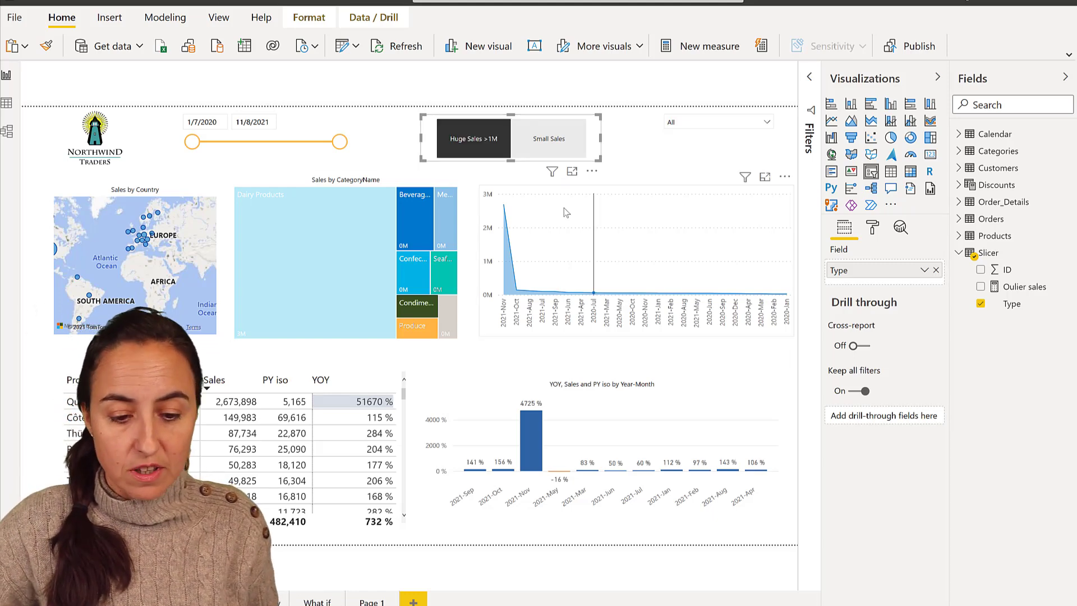
{"action": "left_click", "coordinate": [134, 265]}
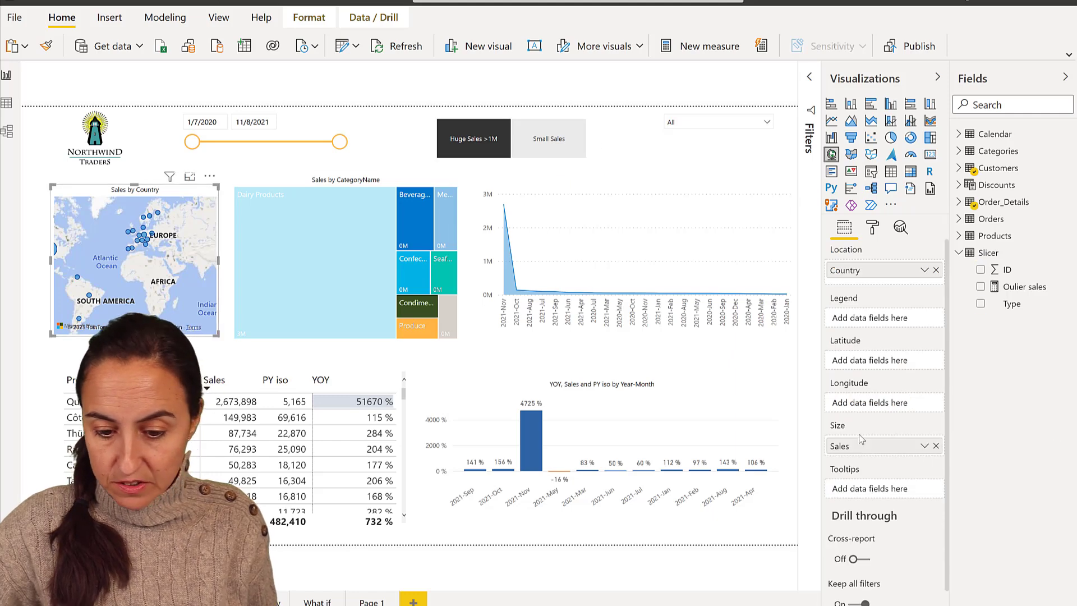
Replace Sales with Oulier sales in the map Size, treemap Values and area chart Values.
{"action": "left_click", "coordinate": [980, 286]}
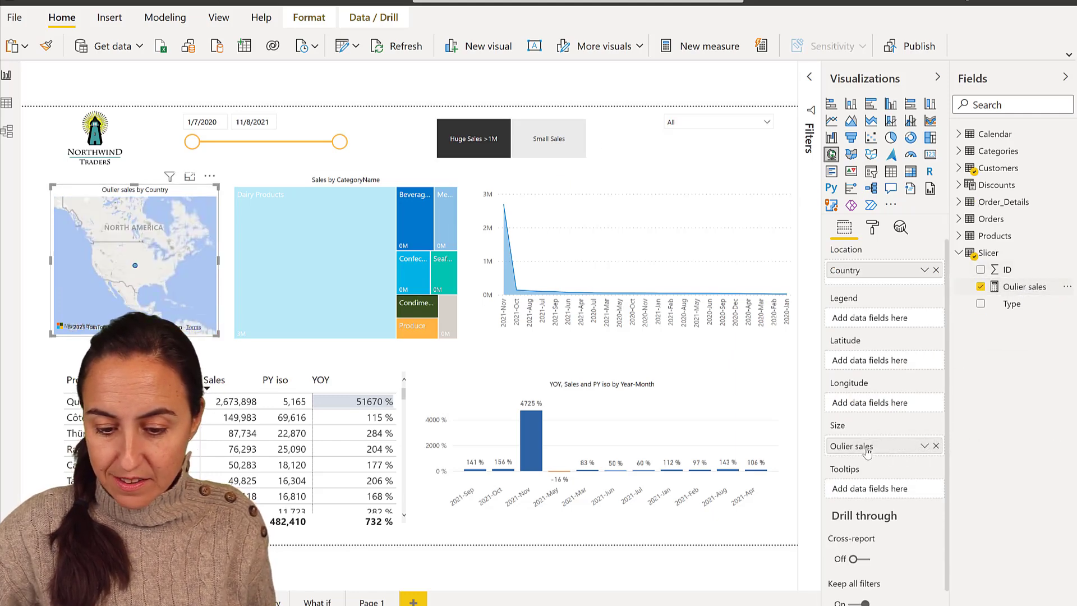
{"action": "mouse_move", "coordinate": [135, 267]}
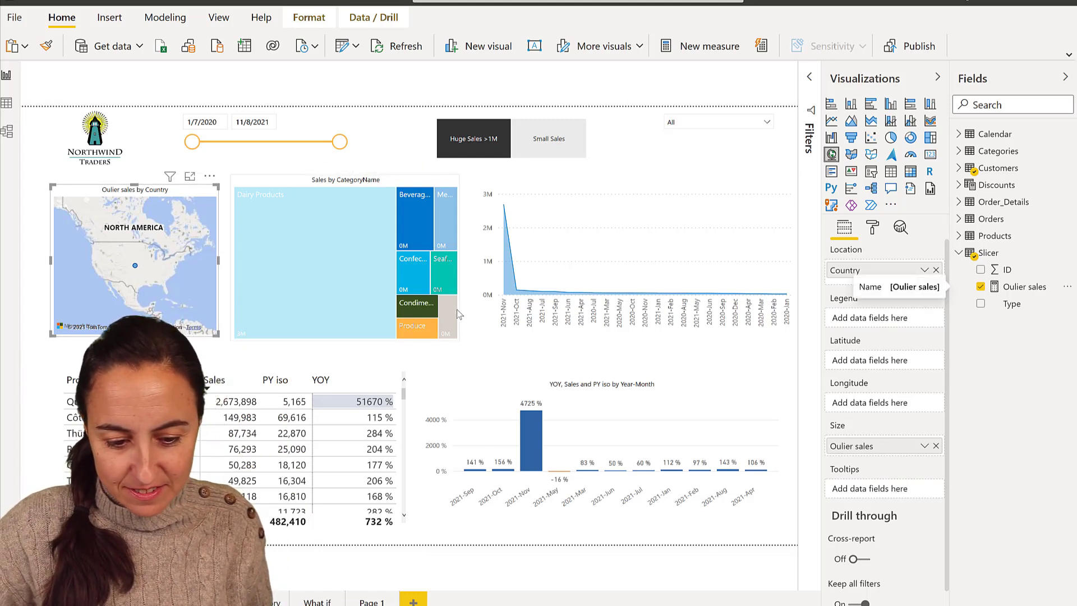
{"action": "left_click", "coordinate": [343, 262]}
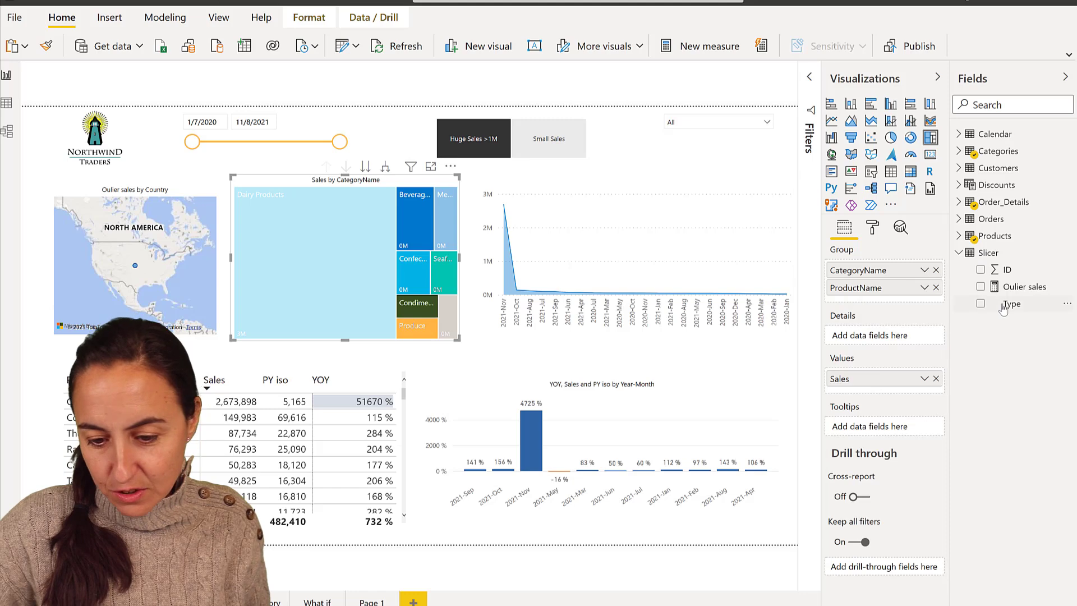
{"action": "left_click", "coordinate": [982, 286]}
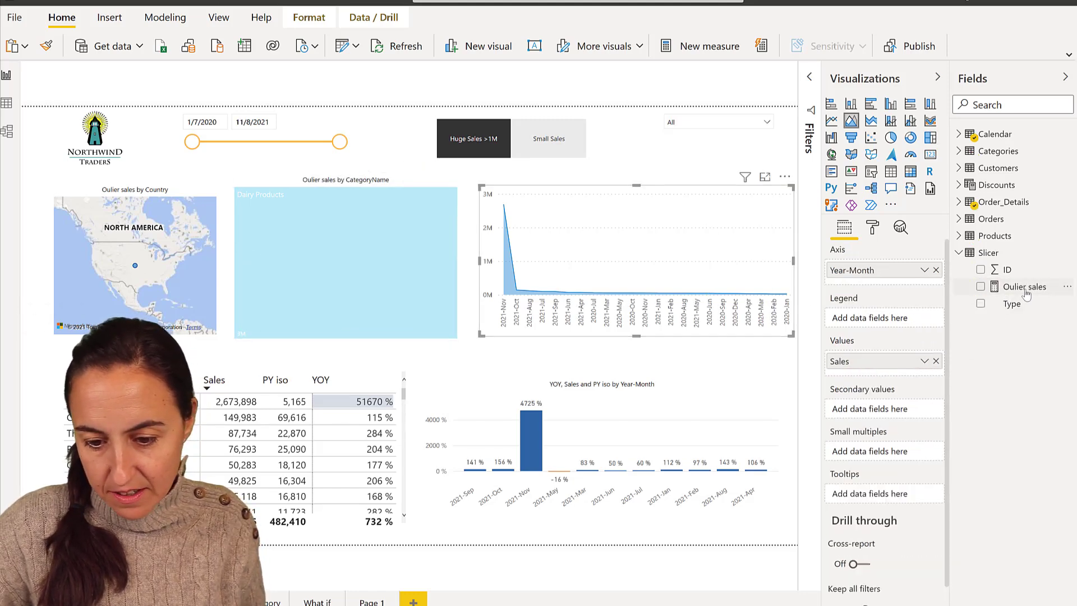
{"action": "left_click", "coordinate": [980, 286]}
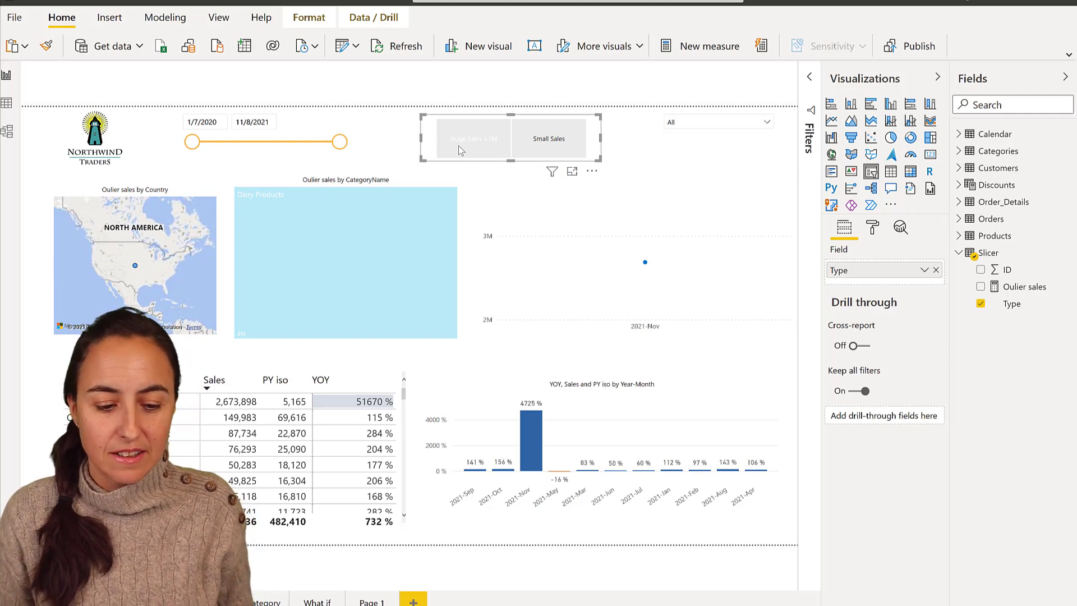
Test the visuals by switching the slicer between Huge Sales >1M and Small Sales.
{"action": "left_click", "coordinate": [472, 138]}
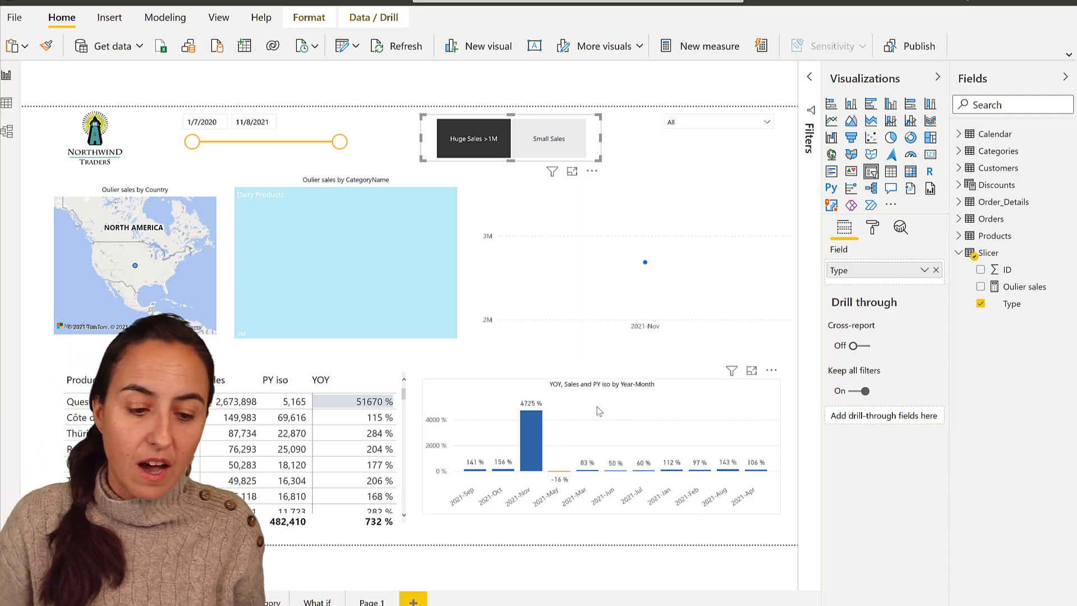
{"action": "left_click", "coordinate": [548, 138]}
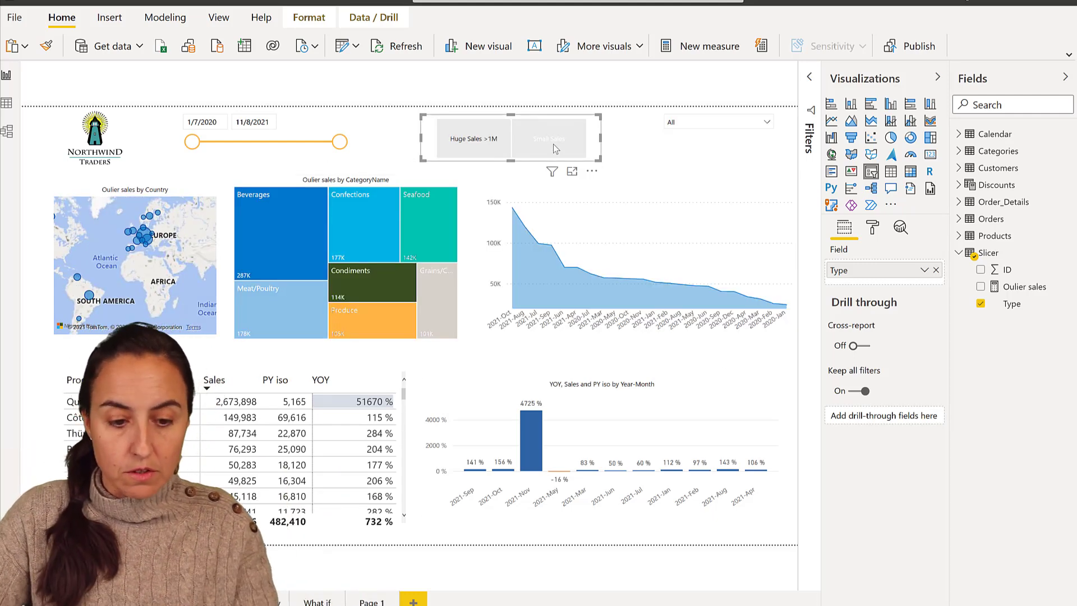
{"action": "left_click", "coordinate": [549, 138]}
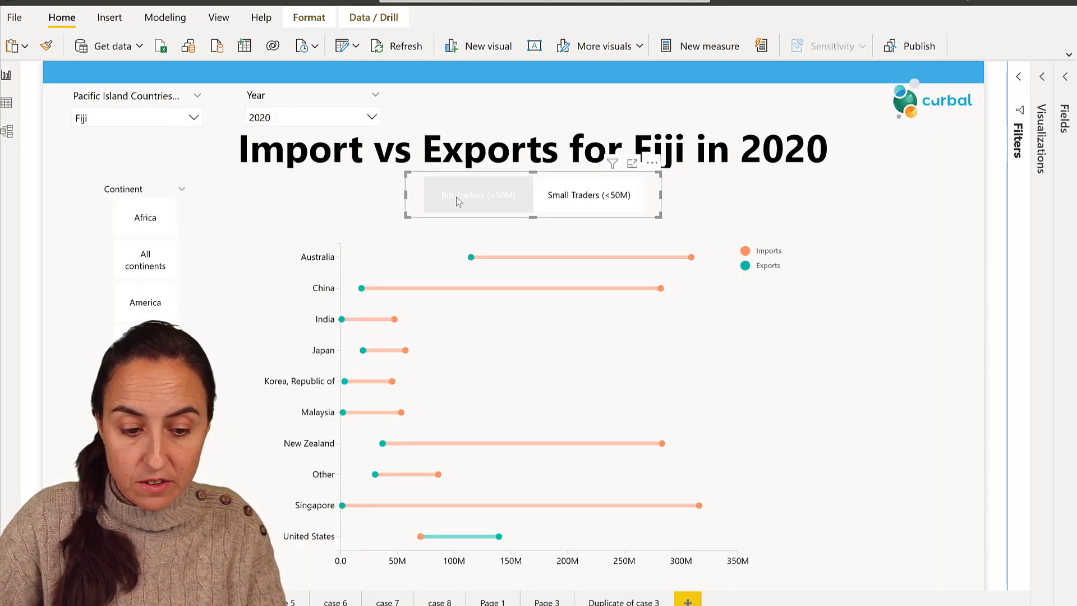
Filter the Fiji Import vs Exports report to Small Traders (<50M) countries only.
{"action": "left_click", "coordinate": [589, 194]}
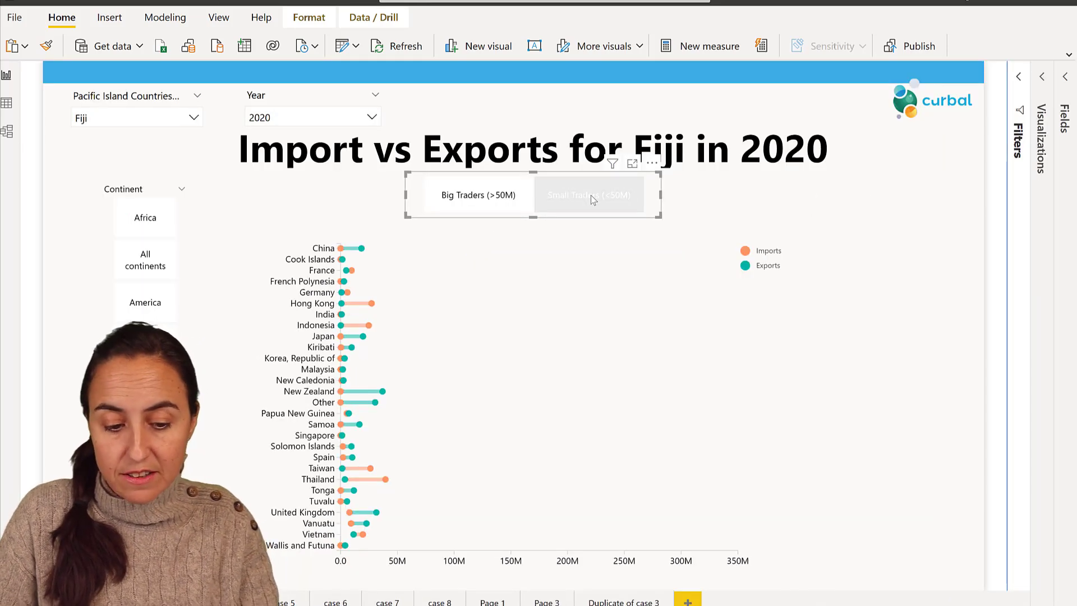